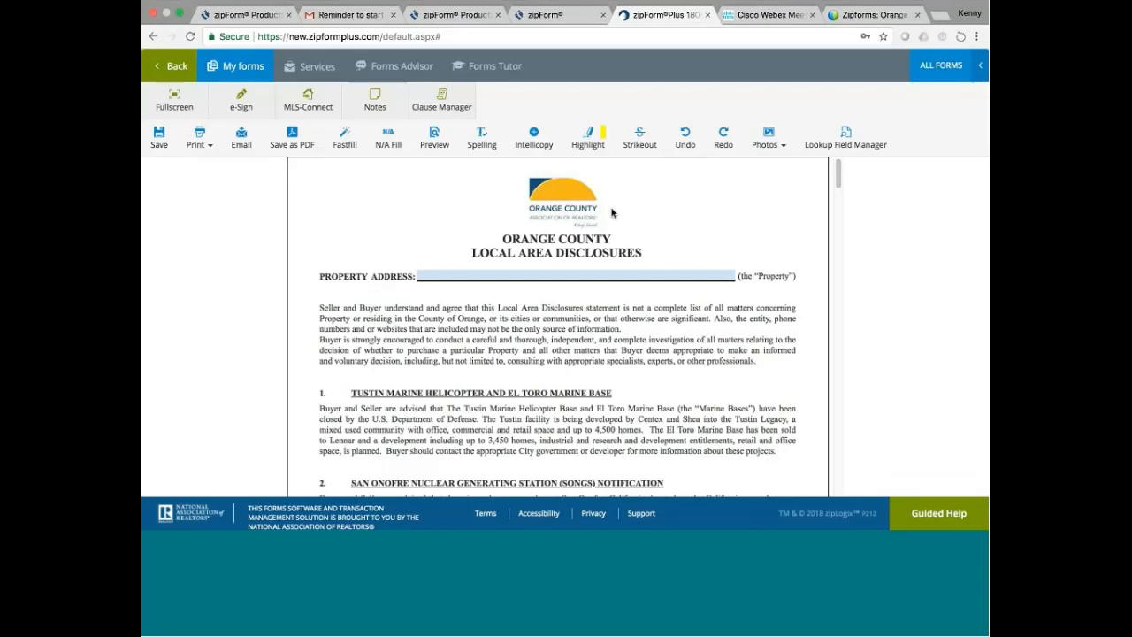
pyautogui.moveTo(835, 175)
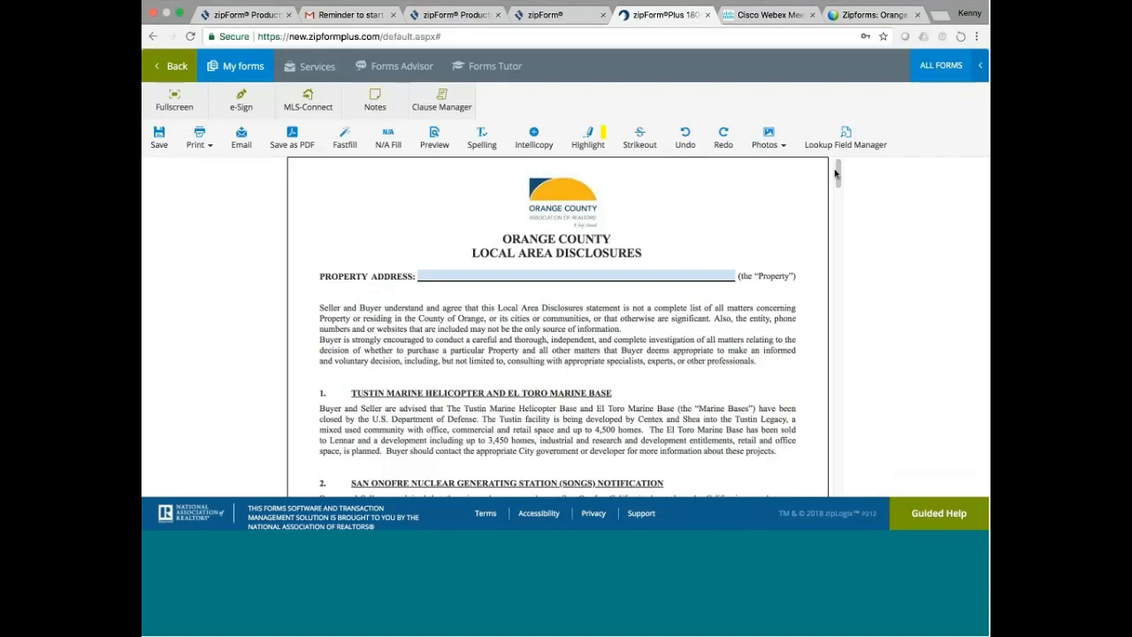
pyautogui.scroll(-3)
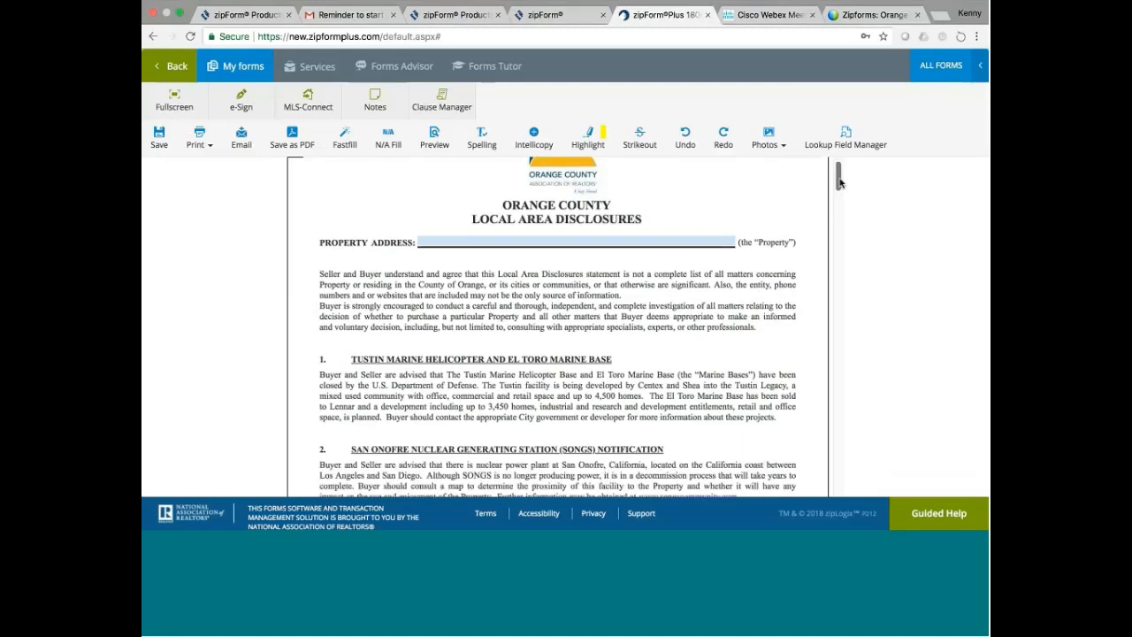
pyautogui.scroll(-3)
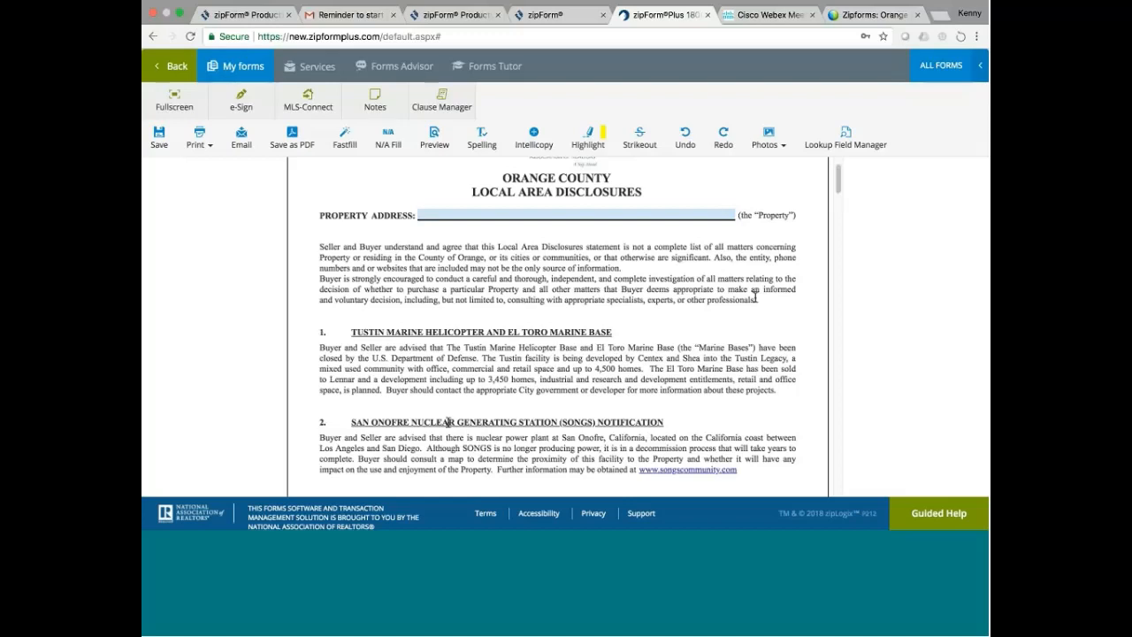
pyautogui.moveTo(570, 416)
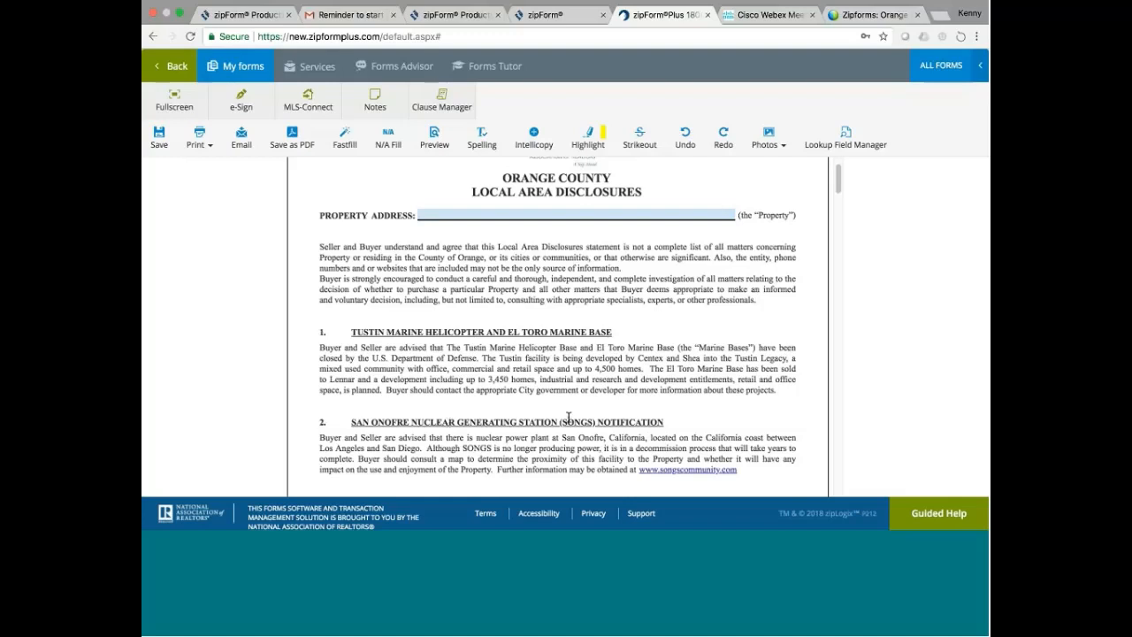
pyautogui.moveTo(626, 418)
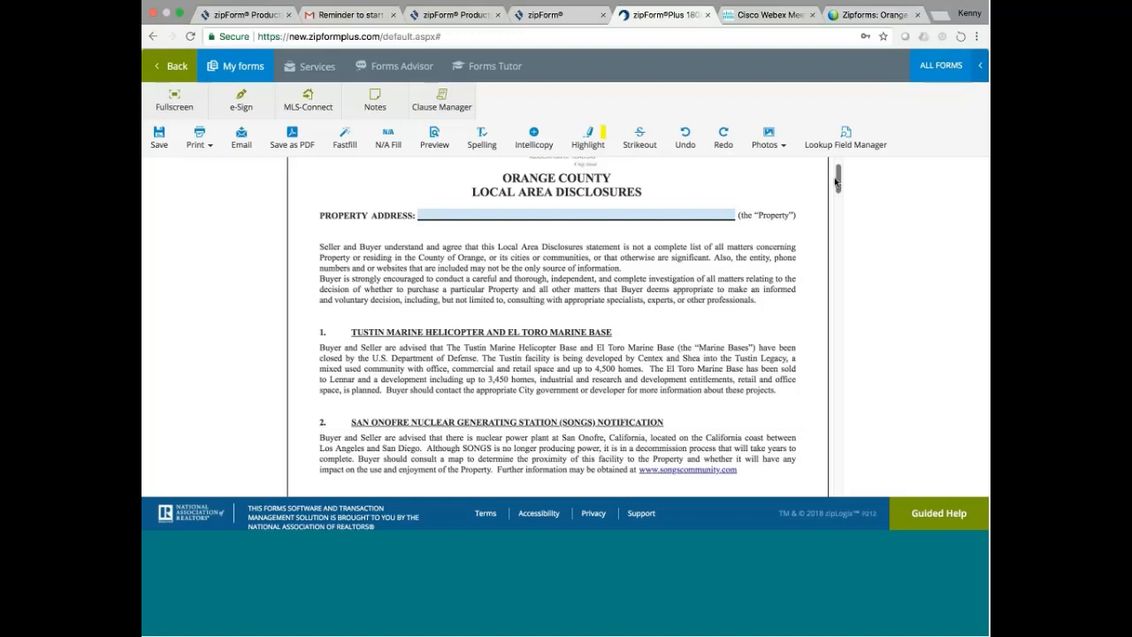
pyautogui.scroll(-3)
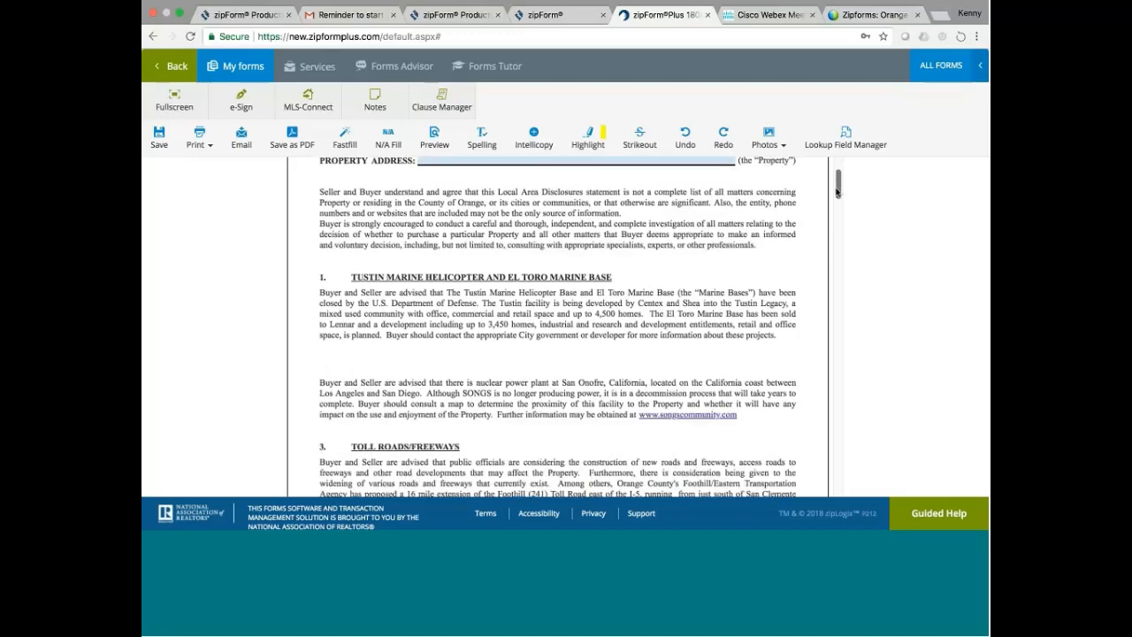
pyautogui.scroll(-3)
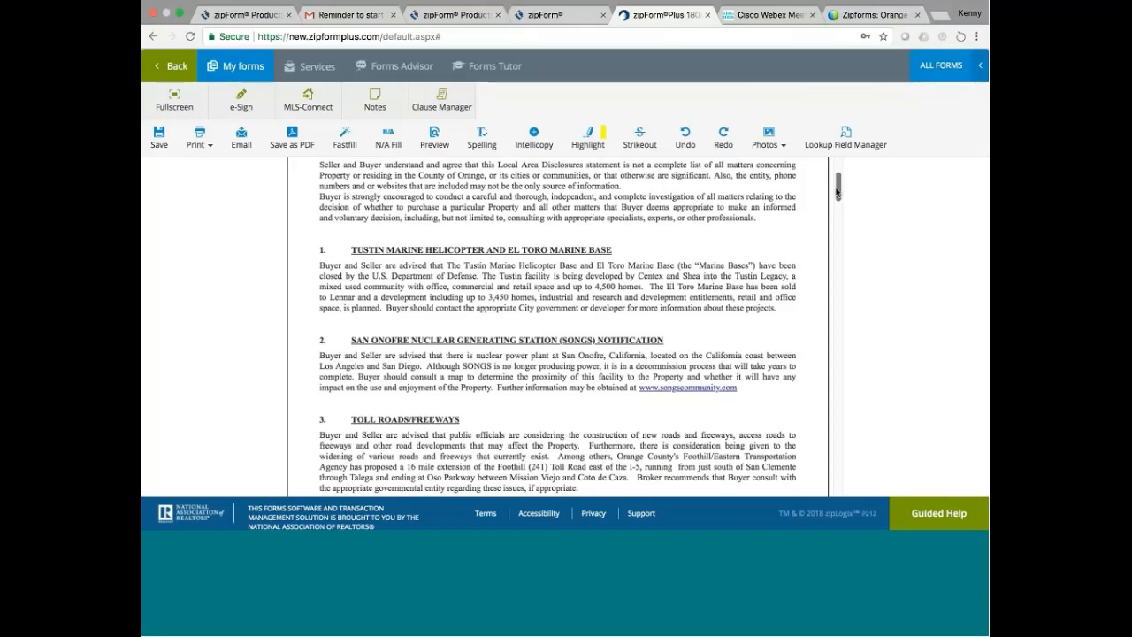
pyautogui.scroll(-3)
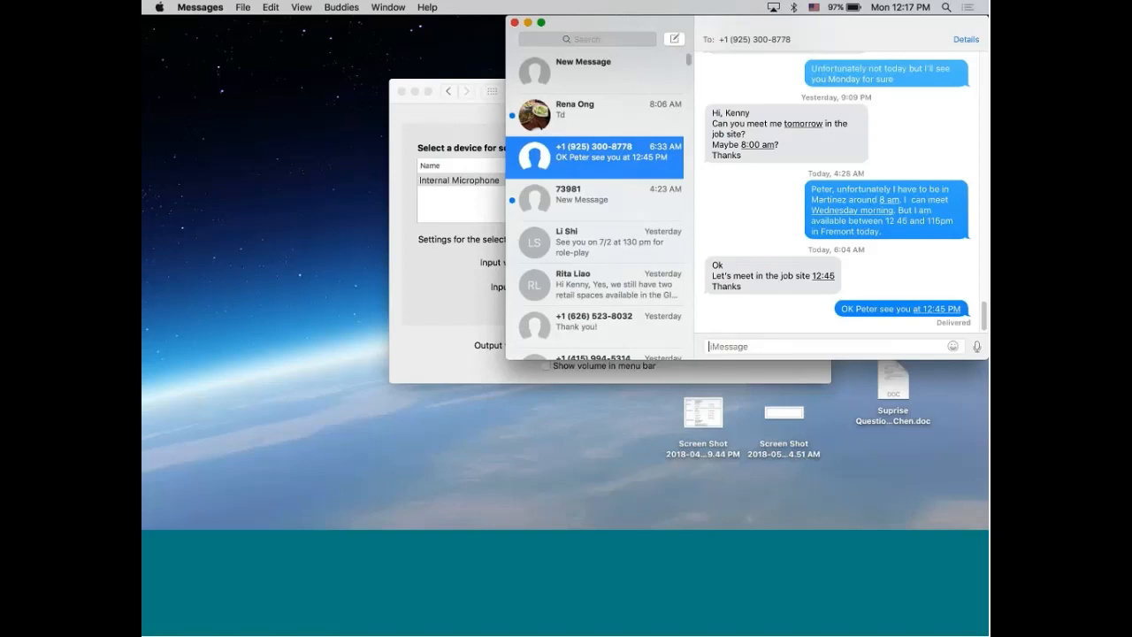
pyautogui.moveTo(714, 506)
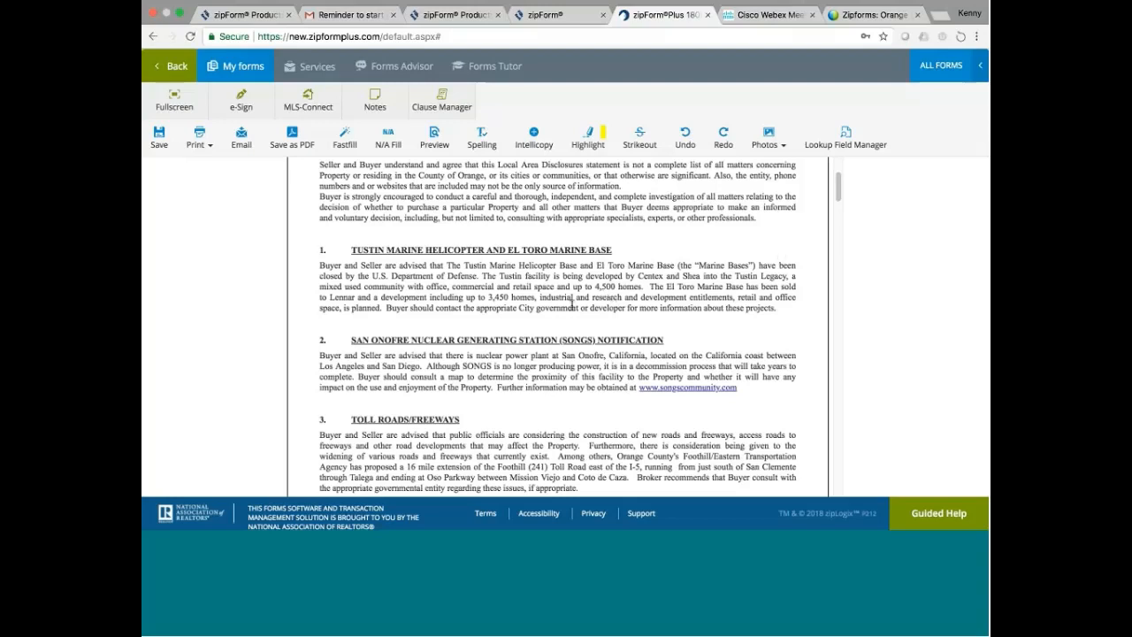
pyautogui.moveTo(697, 365)
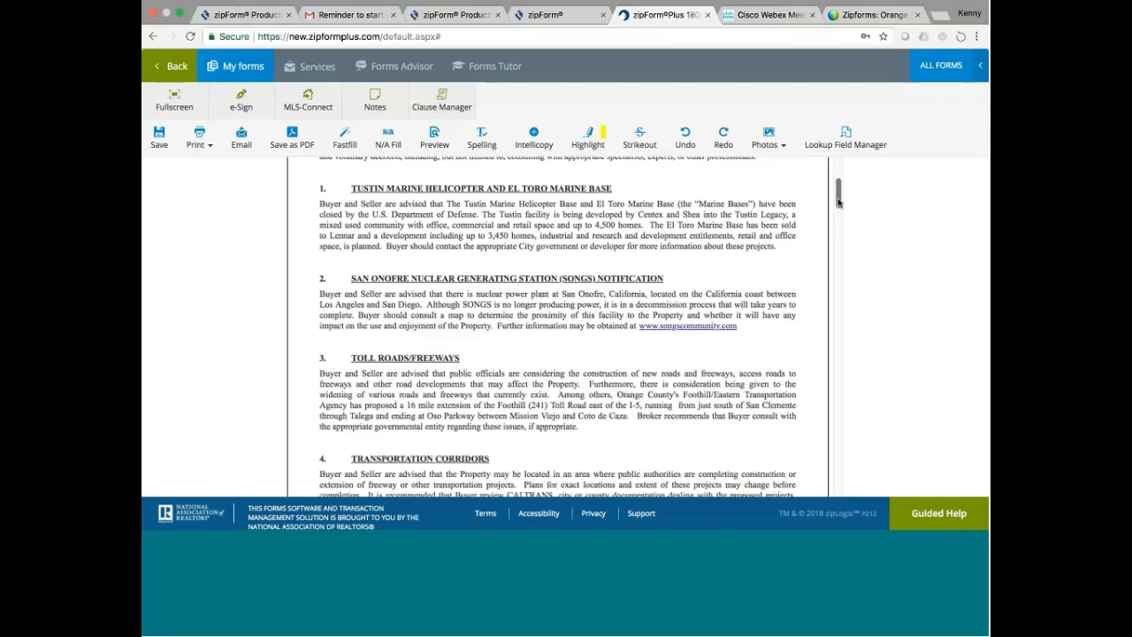
pyautogui.scroll(-3)
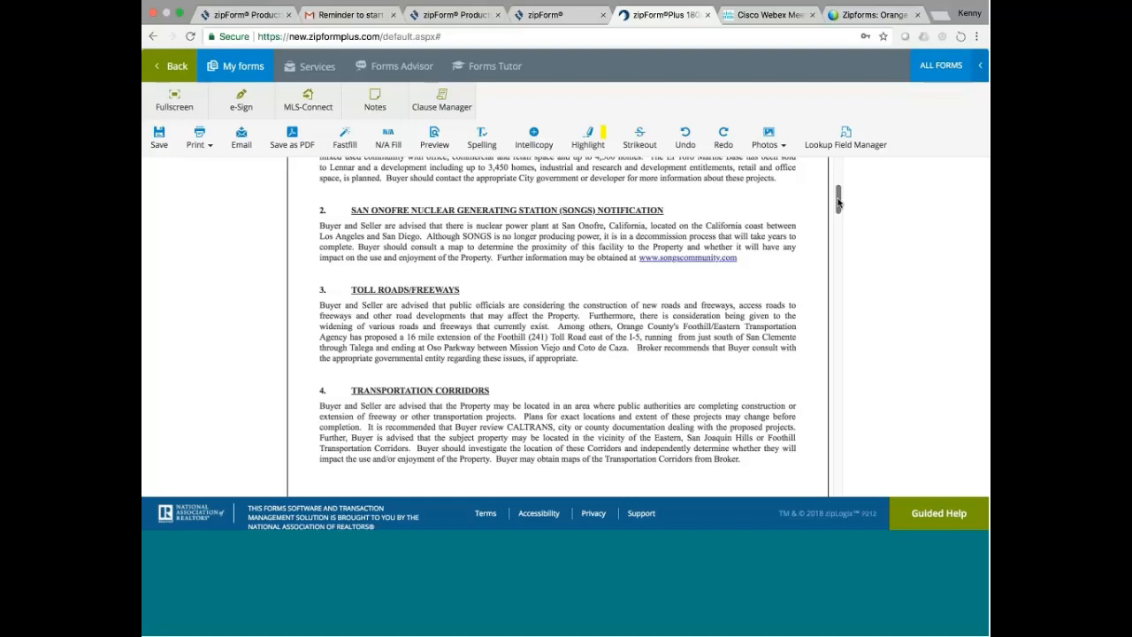
pyautogui.moveTo(839, 202)
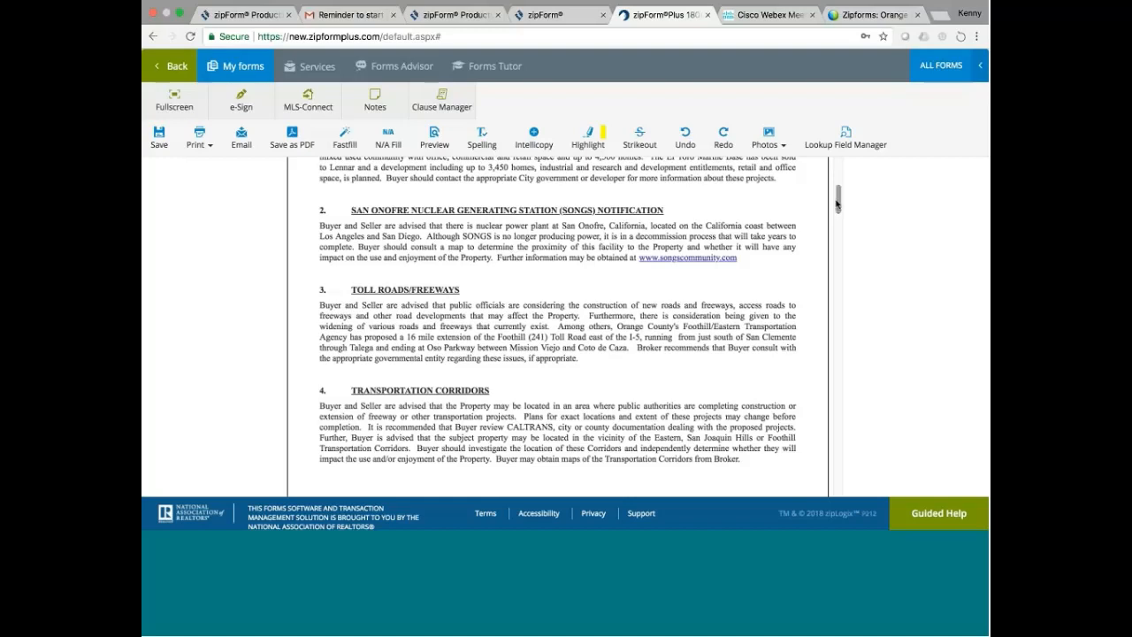
pyautogui.scroll(-3)
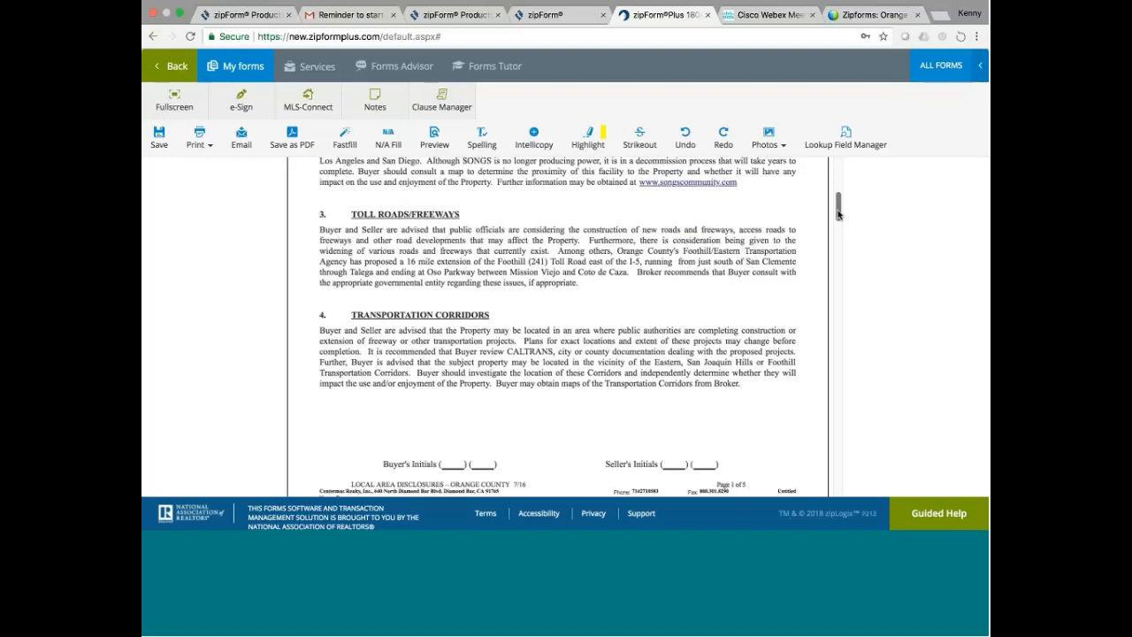
pyautogui.scroll(-3)
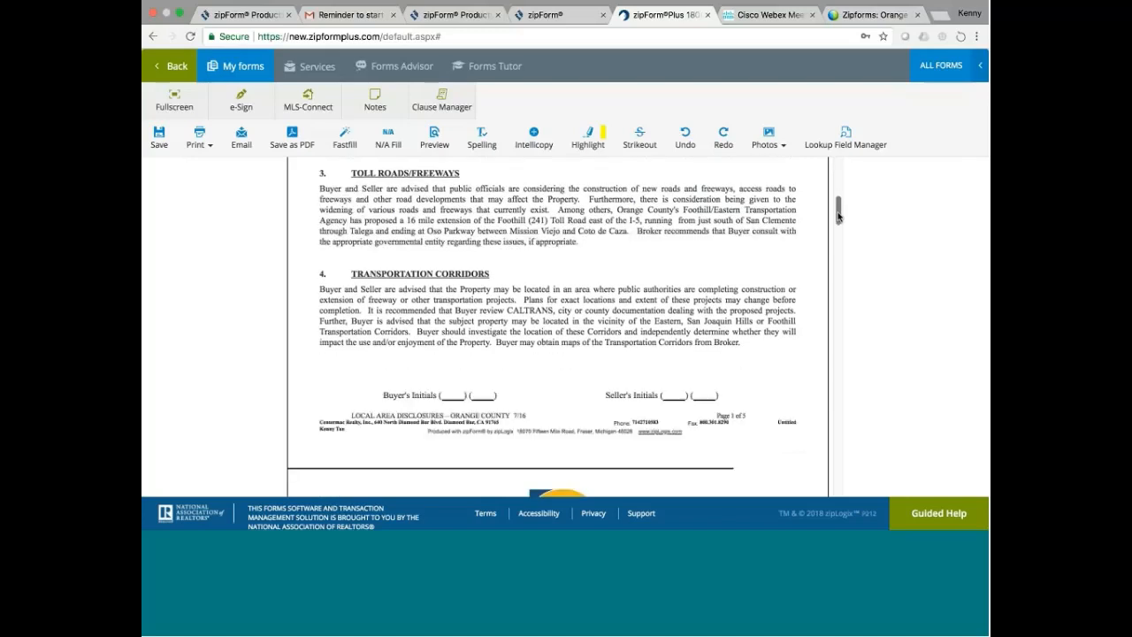
pyautogui.moveTo(438, 276)
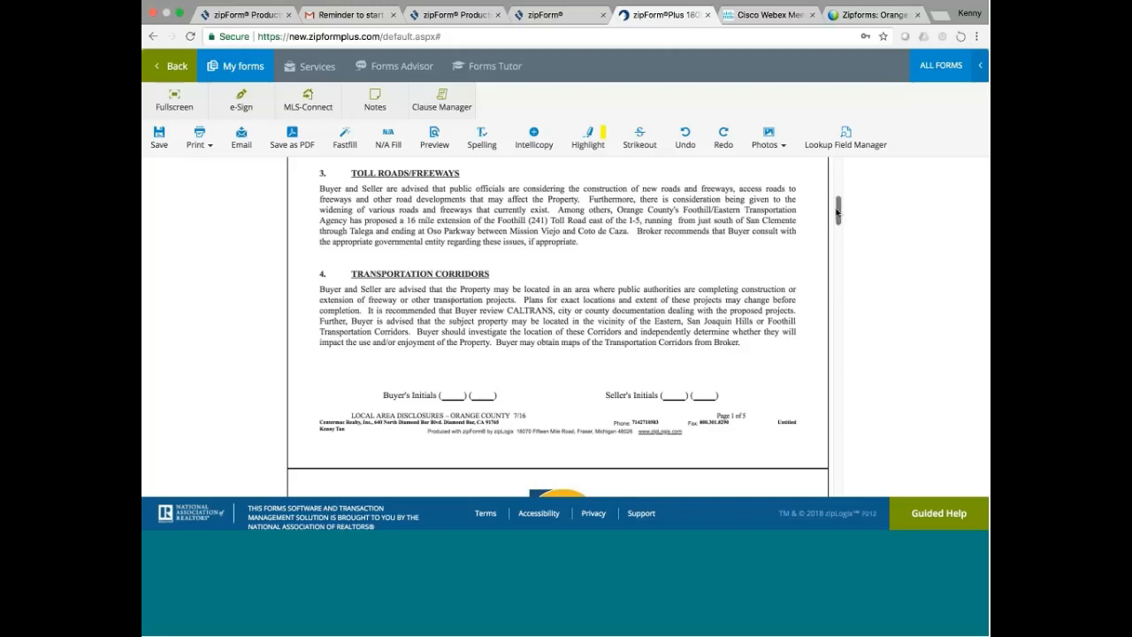
pyautogui.scroll(-3)
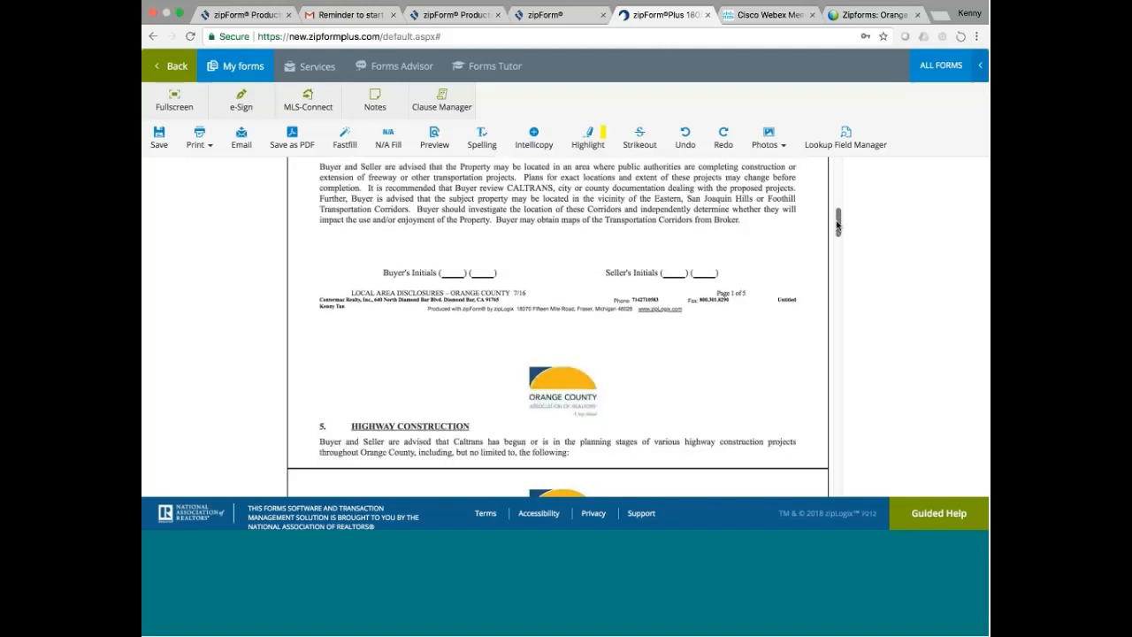
pyautogui.scroll(-3)
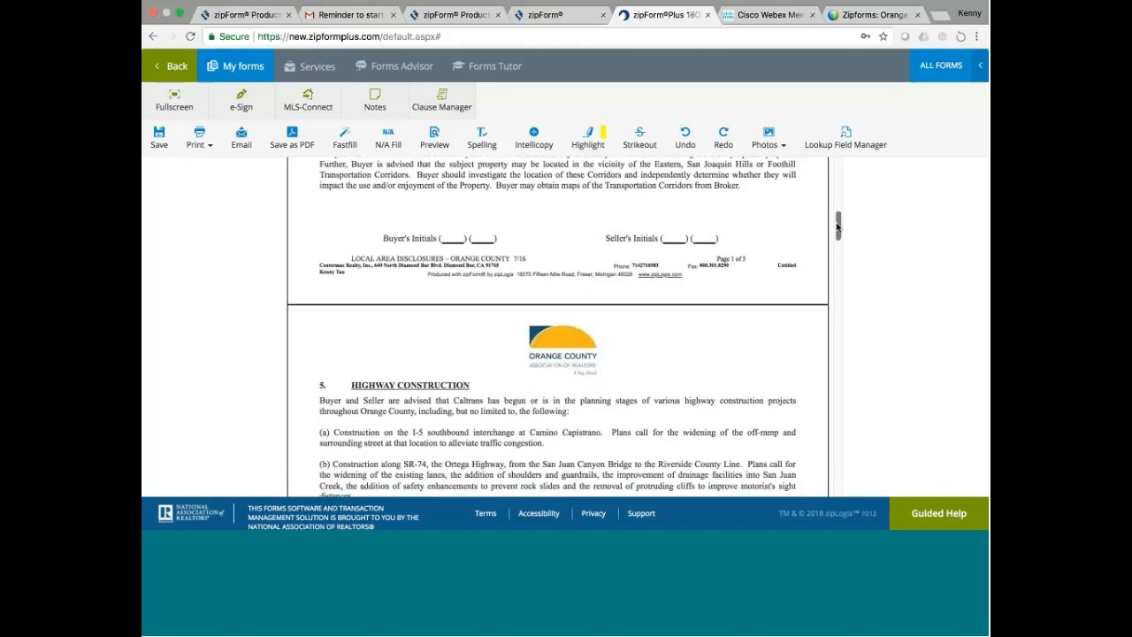
pyautogui.scroll(-3)
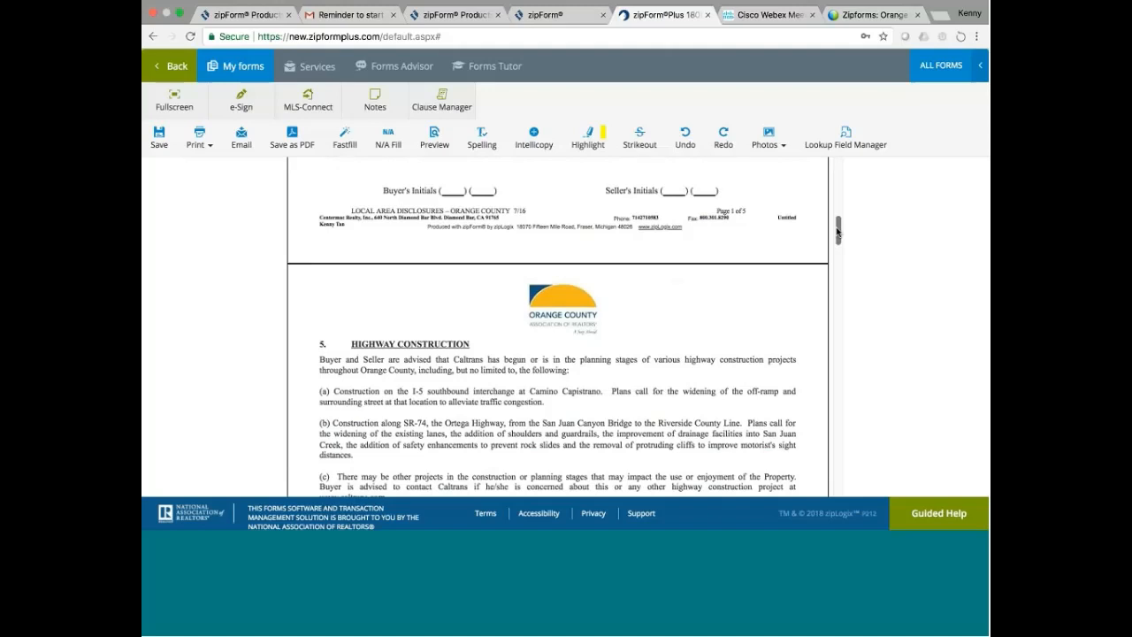
pyautogui.moveTo(840, 234)
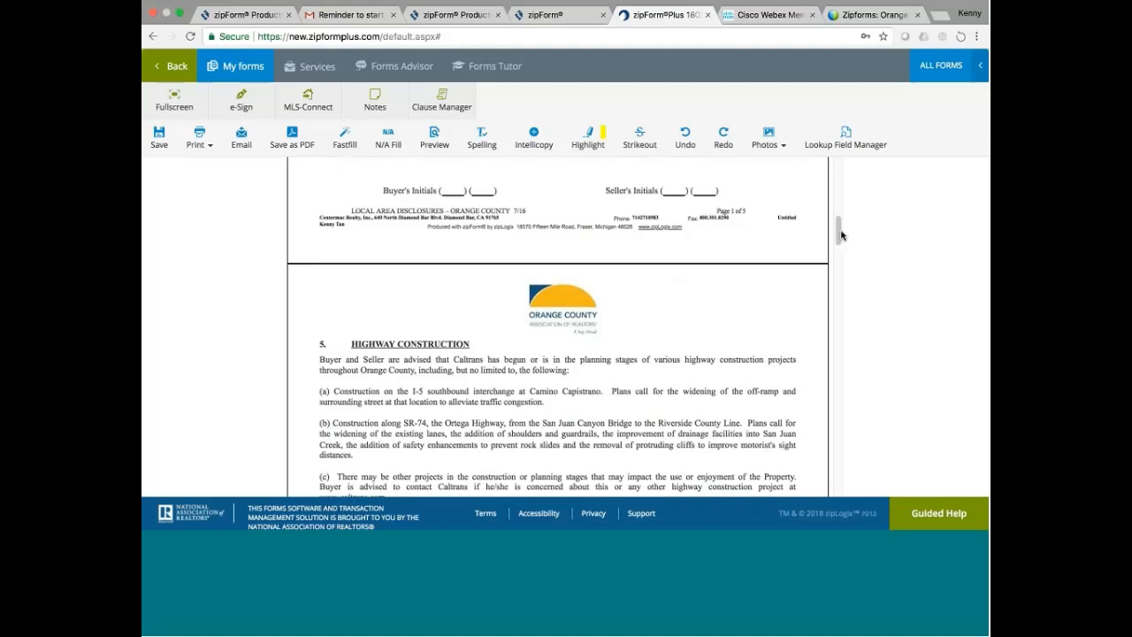
pyautogui.scroll(-3)
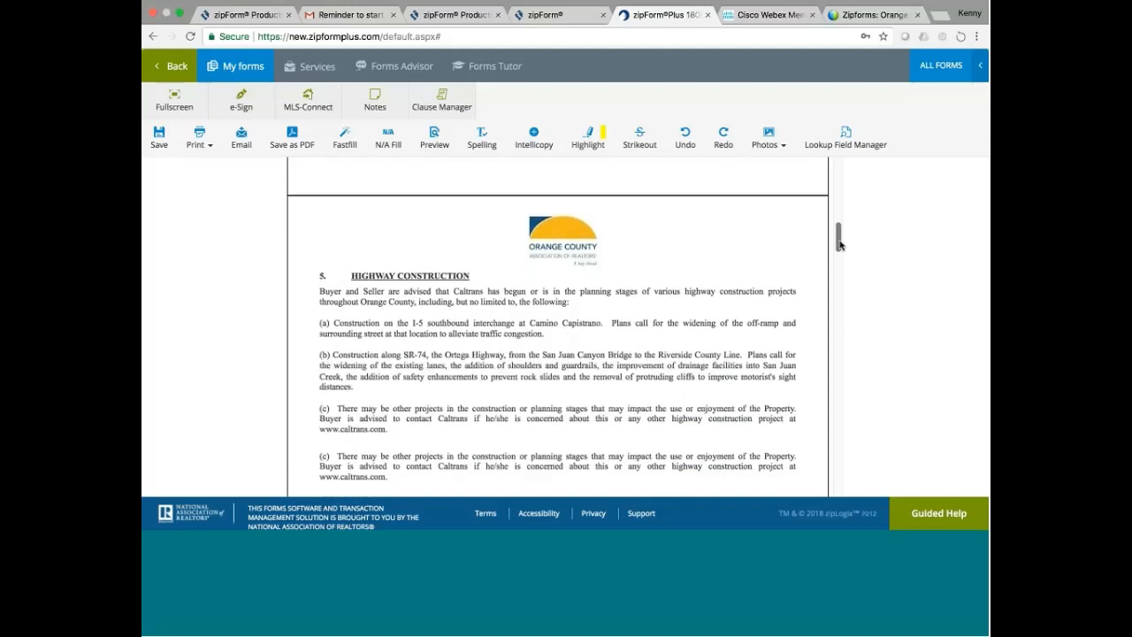
pyautogui.scroll(-3)
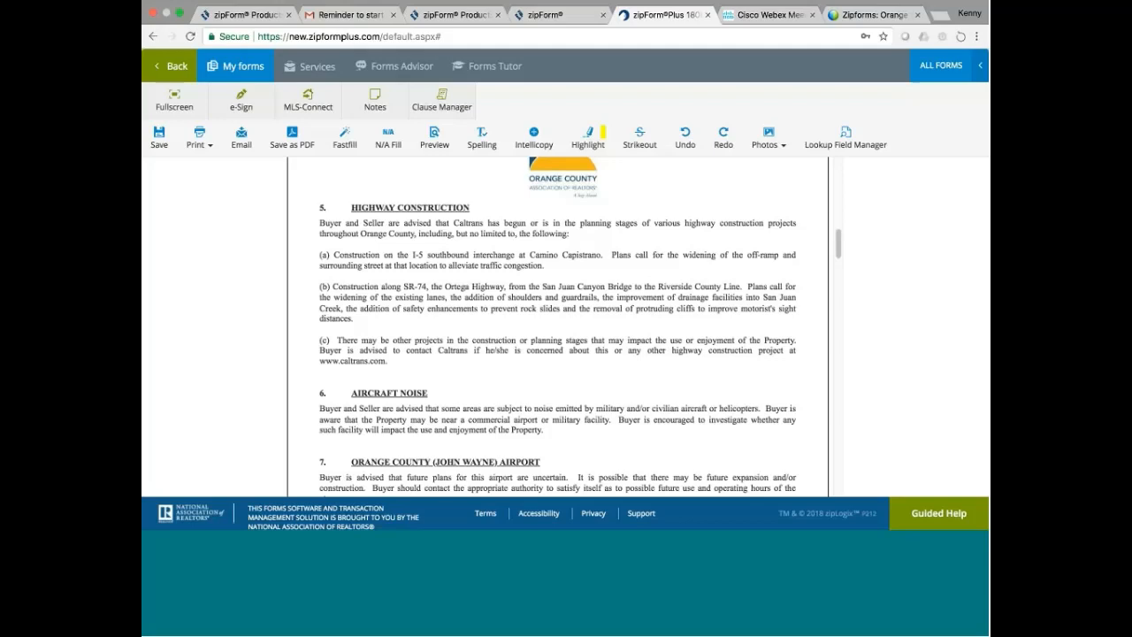
pyautogui.moveTo(570, 255)
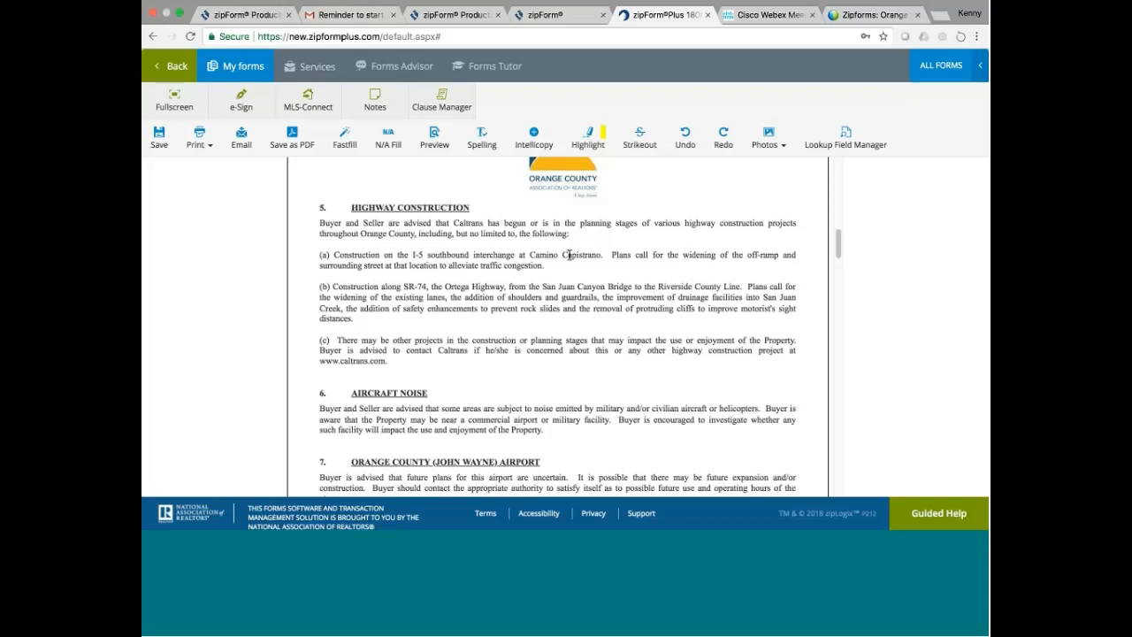
pyautogui.moveTo(379, 287)
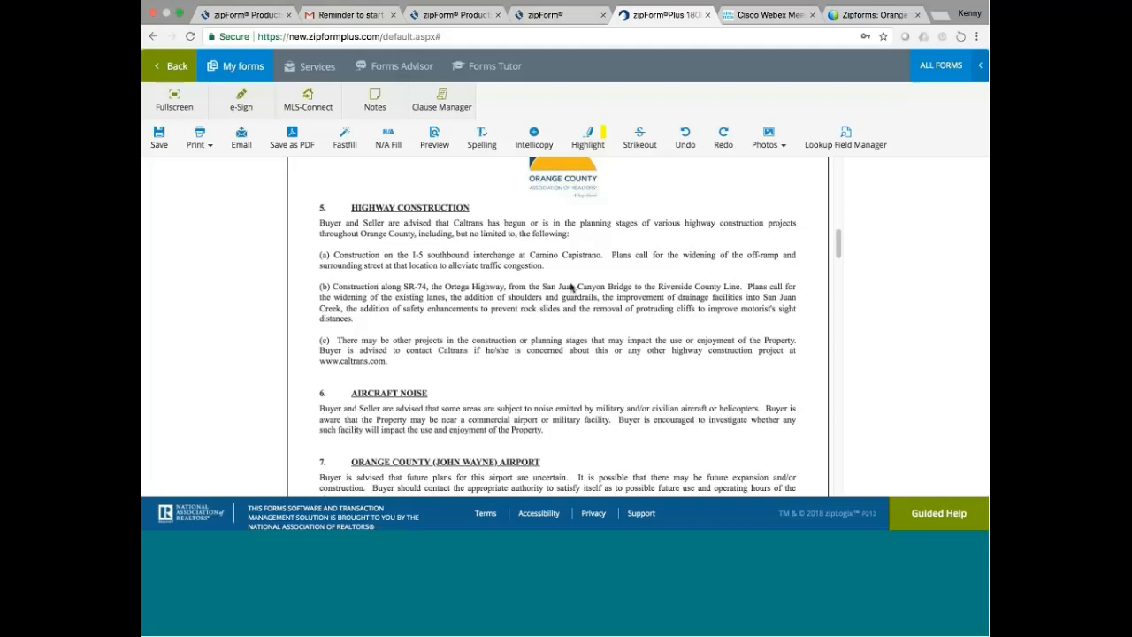
pyautogui.moveTo(615, 286)
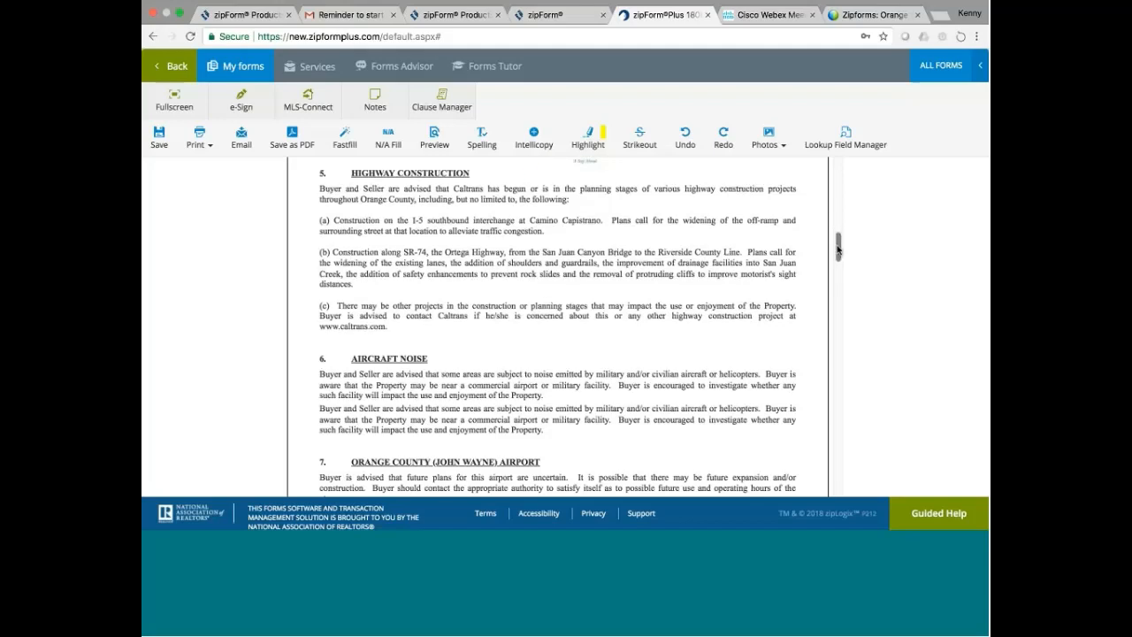
pyautogui.scroll(-3)
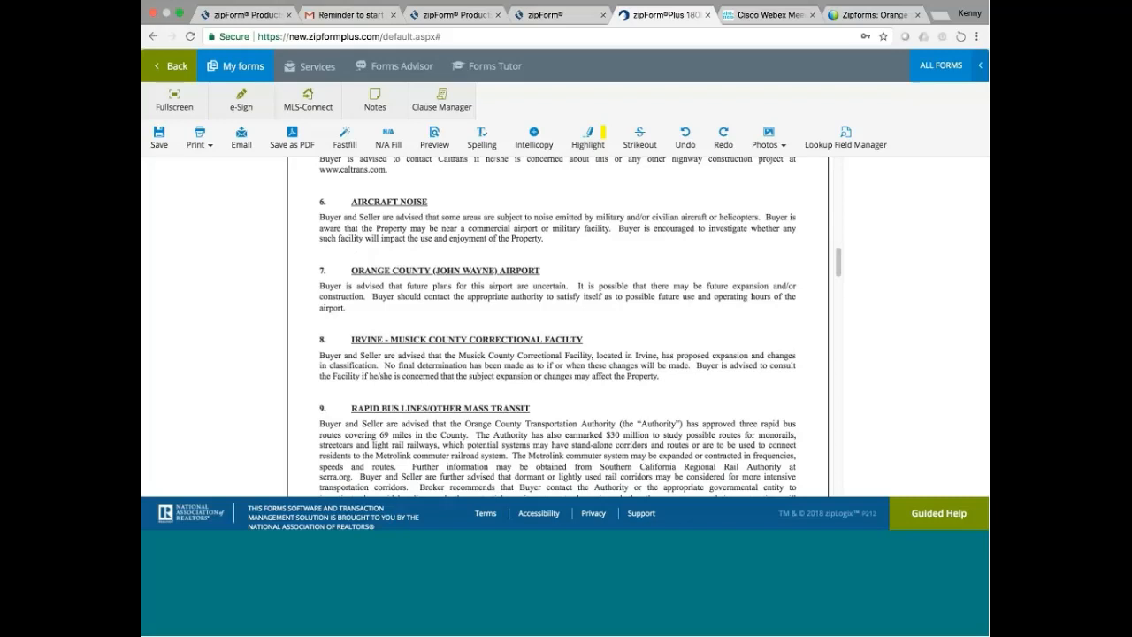
pyautogui.moveTo(458, 227)
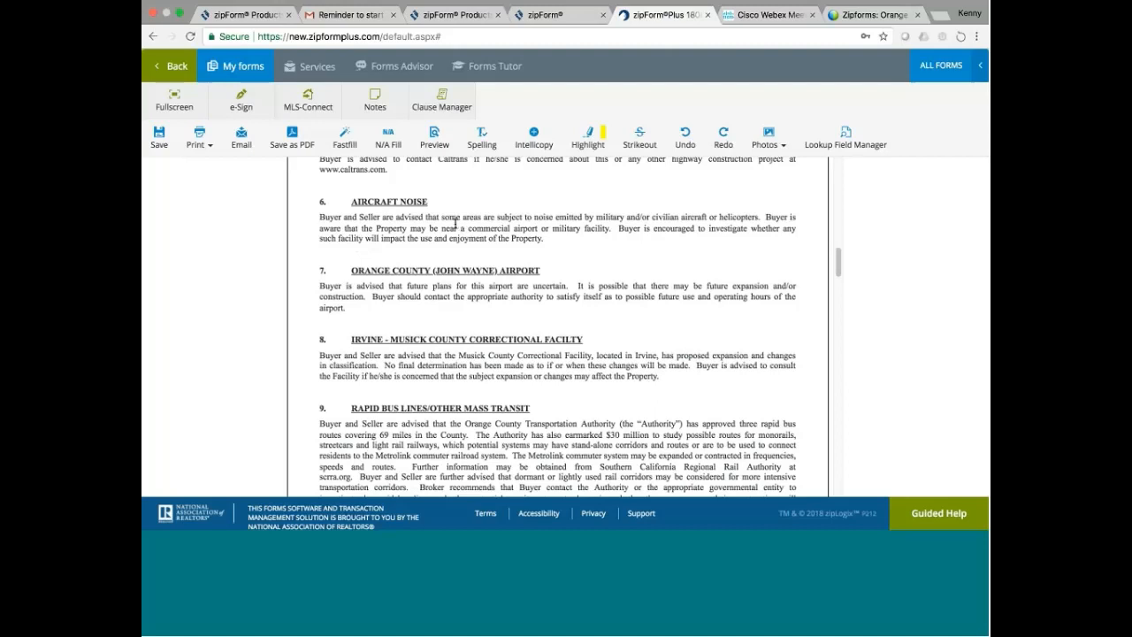
pyautogui.moveTo(566, 222)
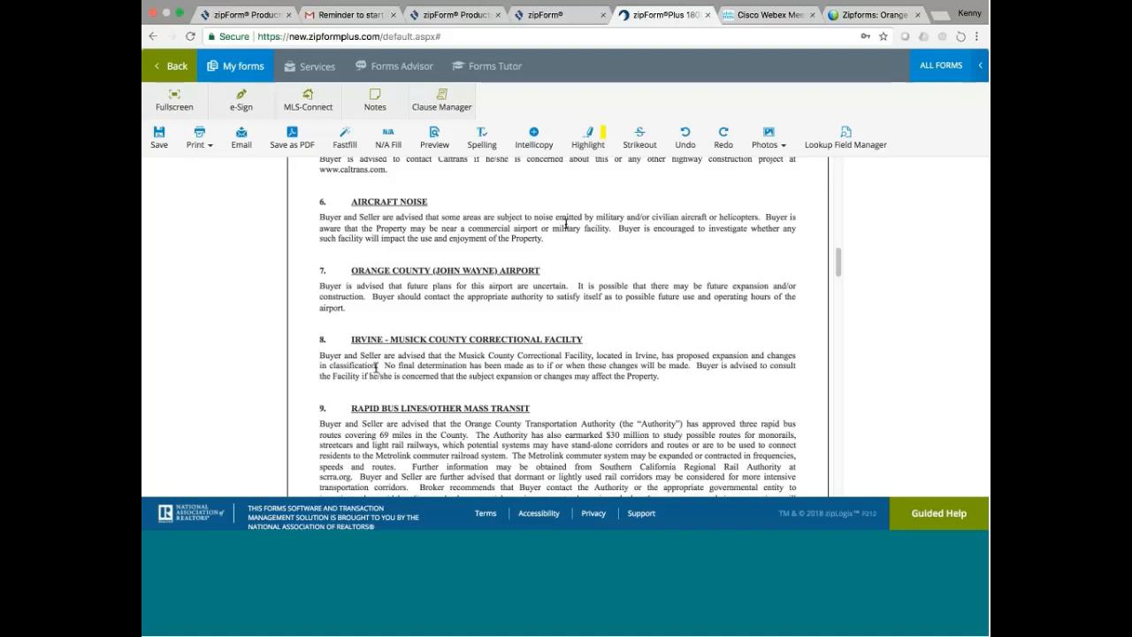
pyautogui.moveTo(445, 346)
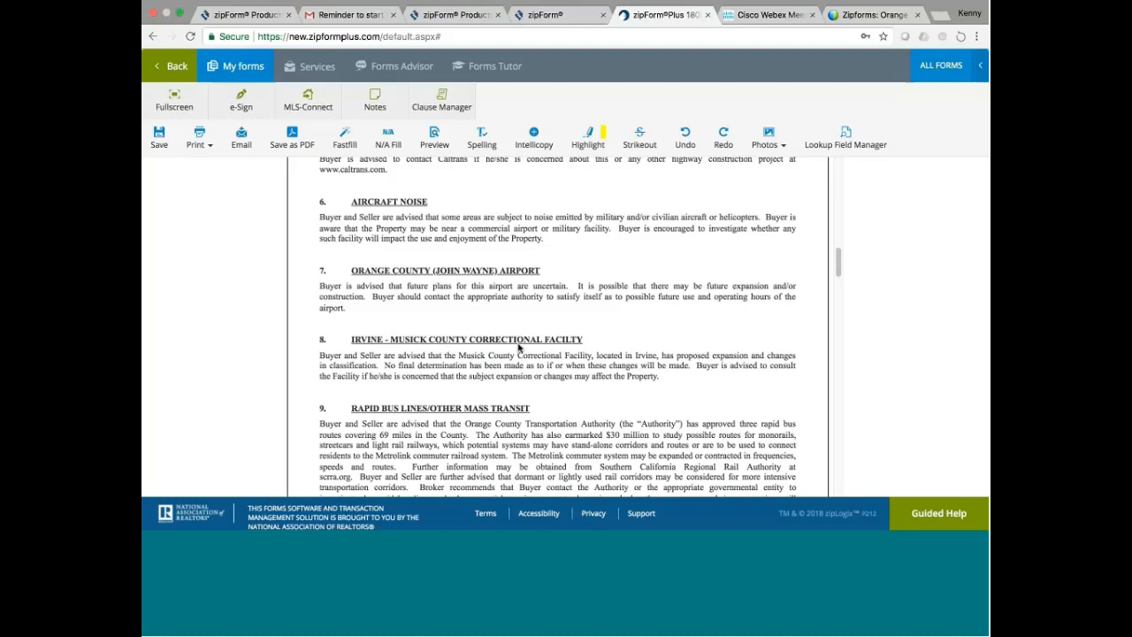
pyautogui.moveTo(396, 357)
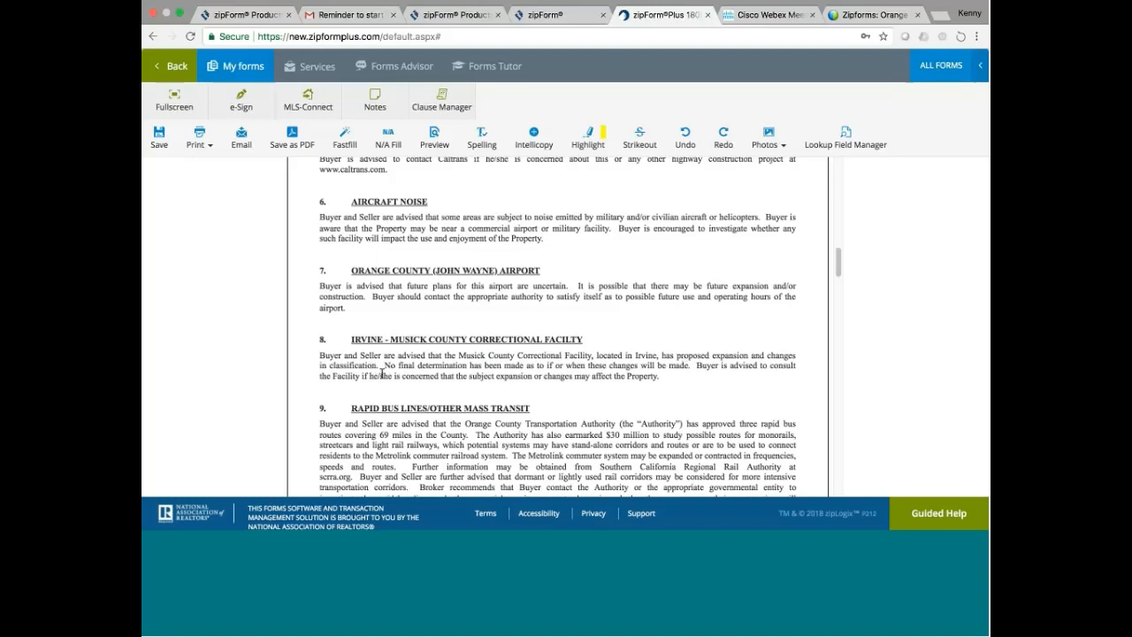
pyautogui.moveTo(538, 350)
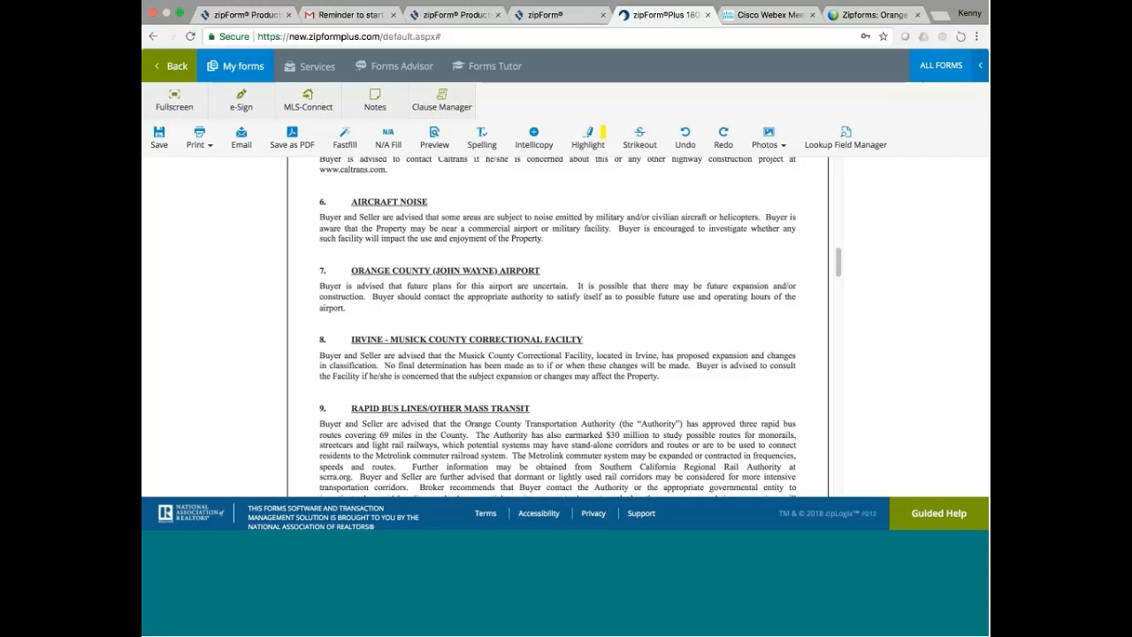
pyautogui.scroll(-3)
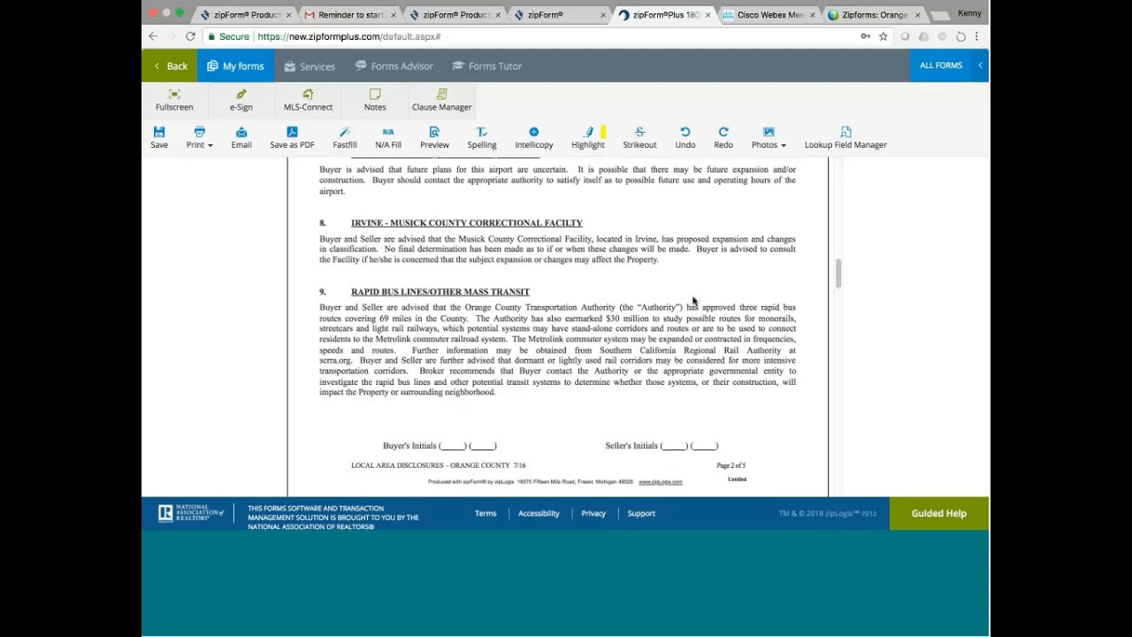
pyautogui.moveTo(665, 304)
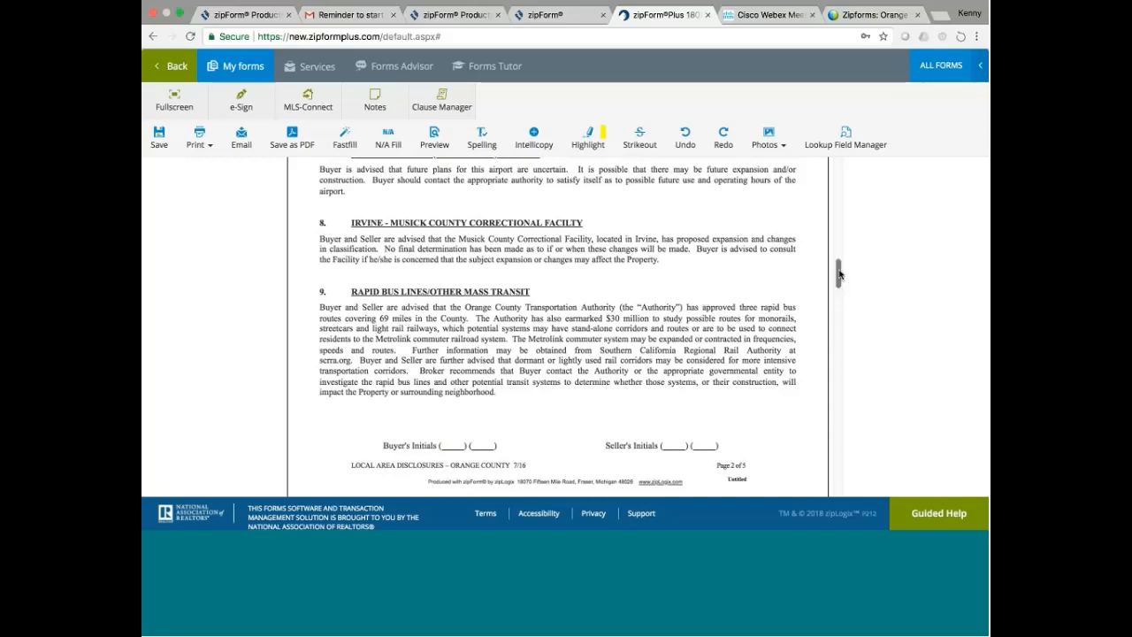
pyautogui.scroll(-3)
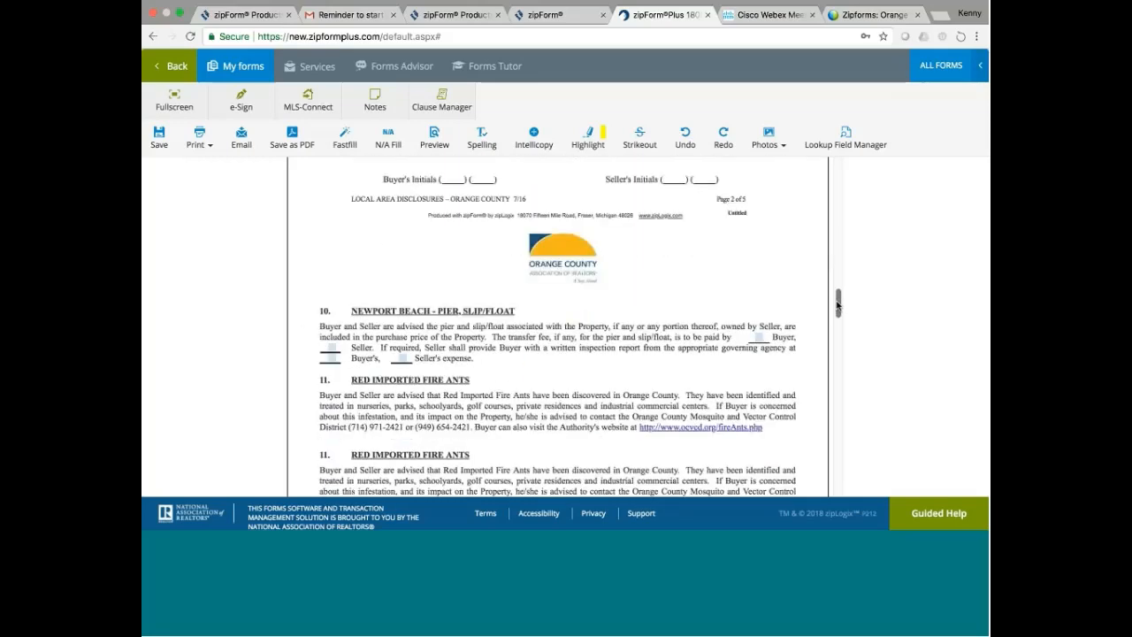
pyautogui.scroll(-3)
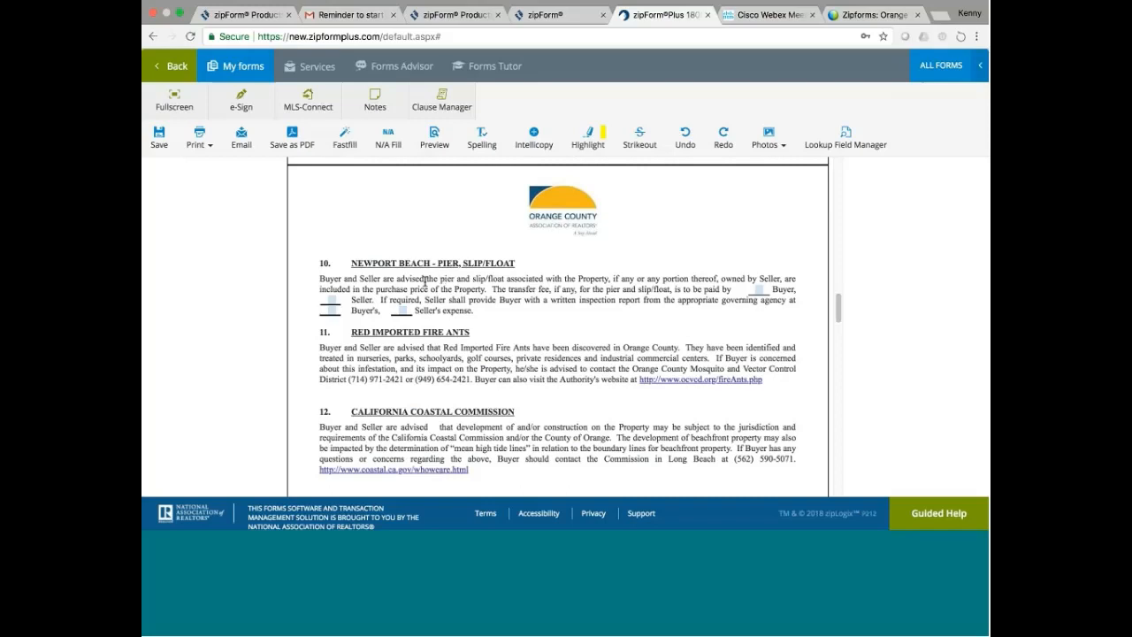
pyautogui.moveTo(603, 279)
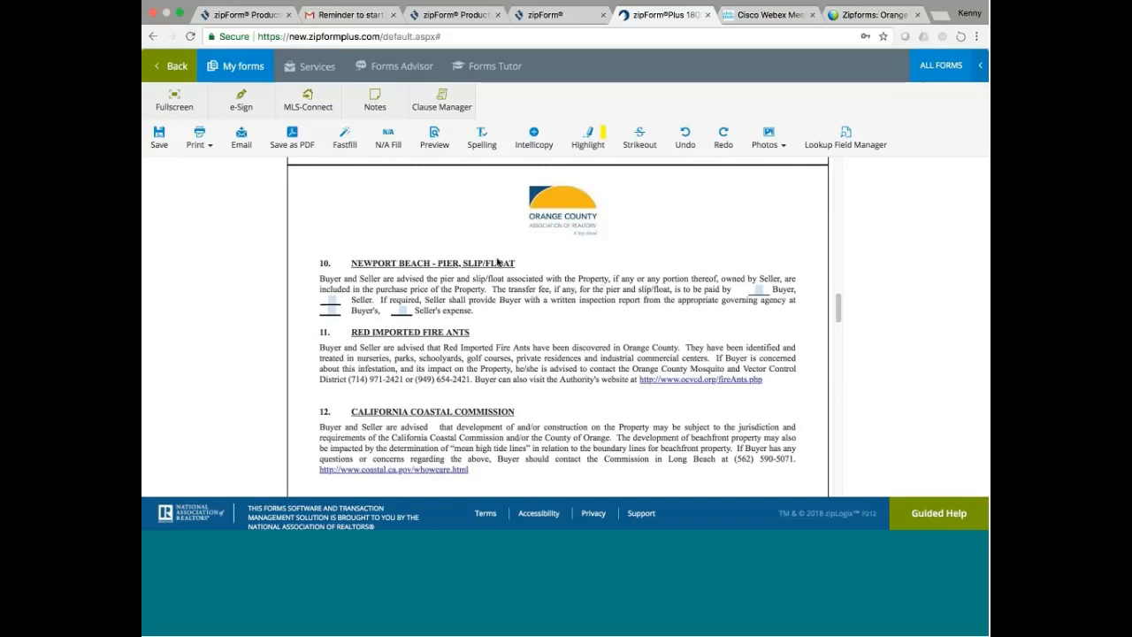
pyautogui.moveTo(563, 285)
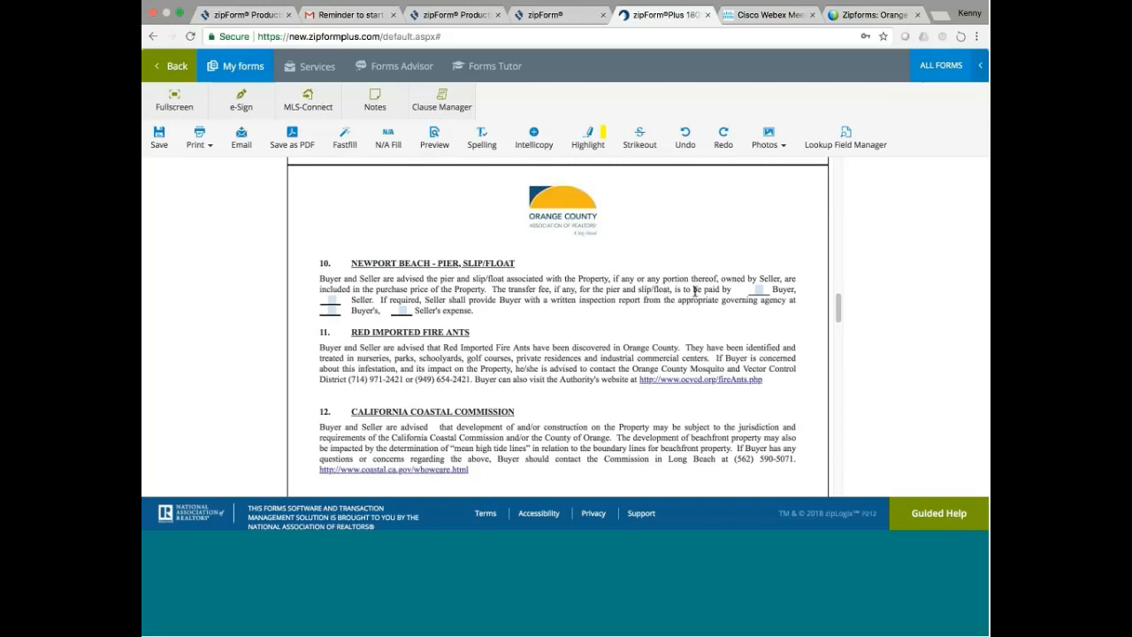
pyautogui.moveTo(626, 308)
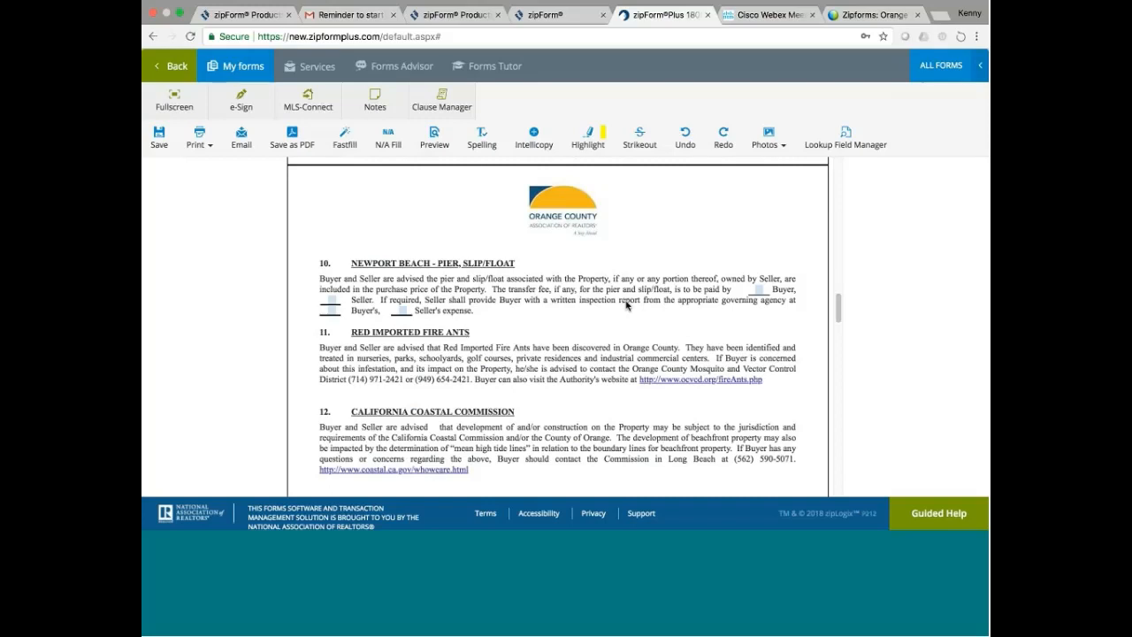
pyautogui.moveTo(683, 312)
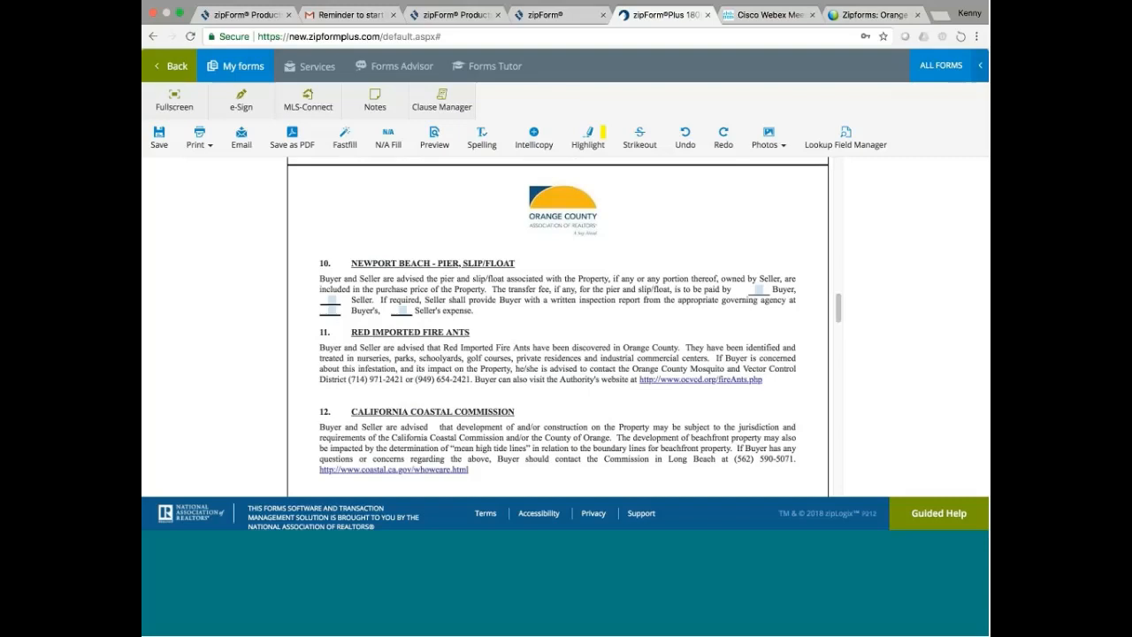
pyautogui.moveTo(543, 257)
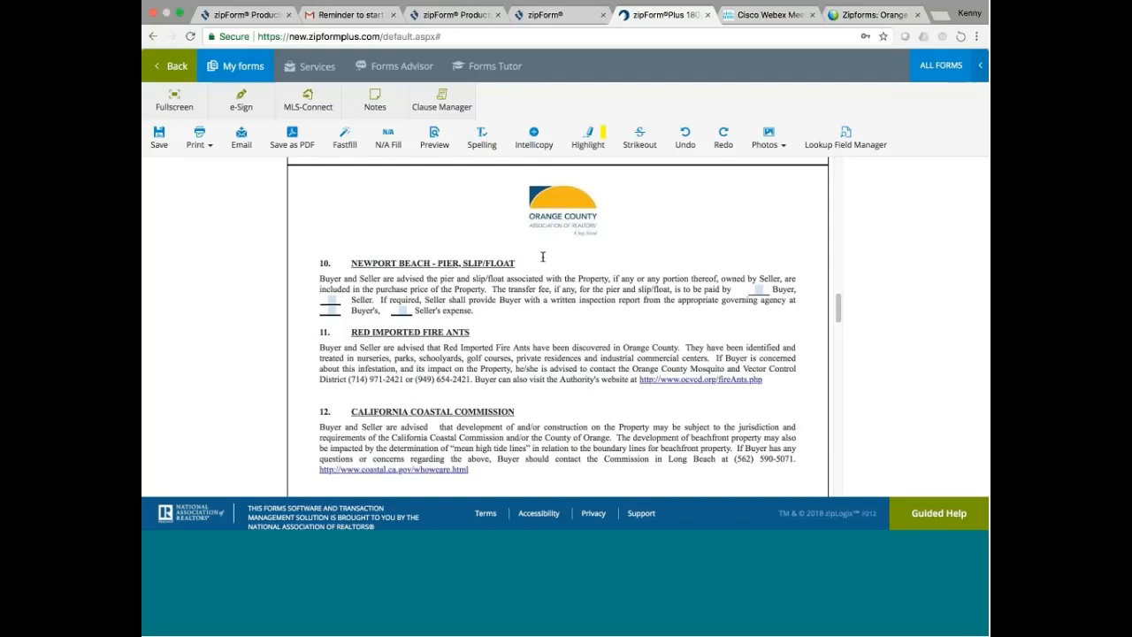
pyautogui.moveTo(577, 286)
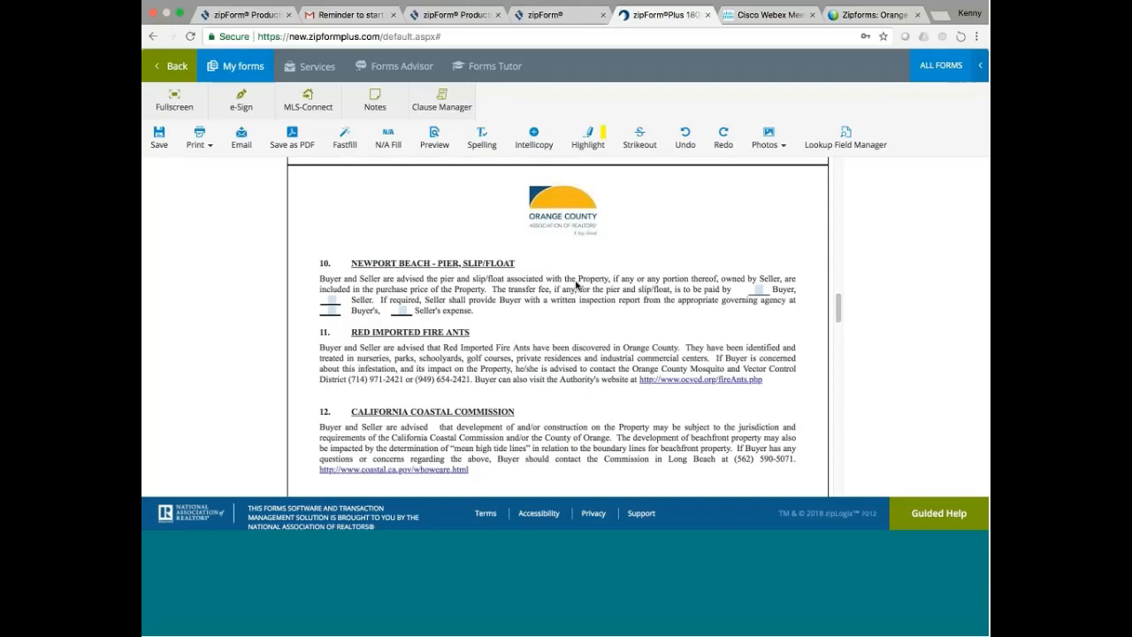
pyautogui.scroll(-3)
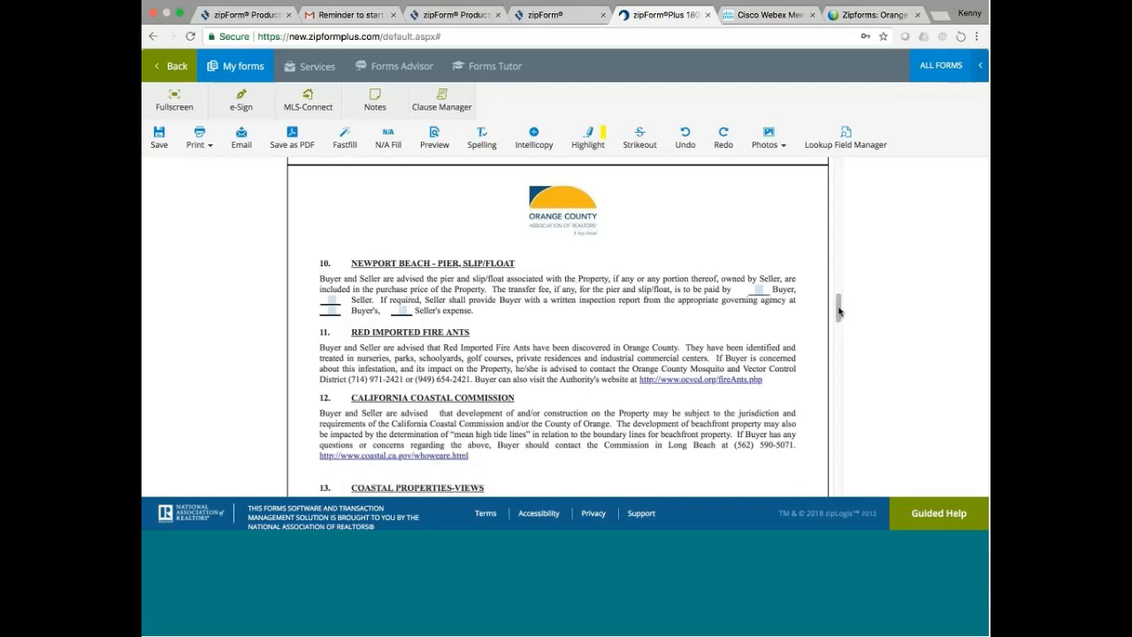
pyautogui.scroll(-3)
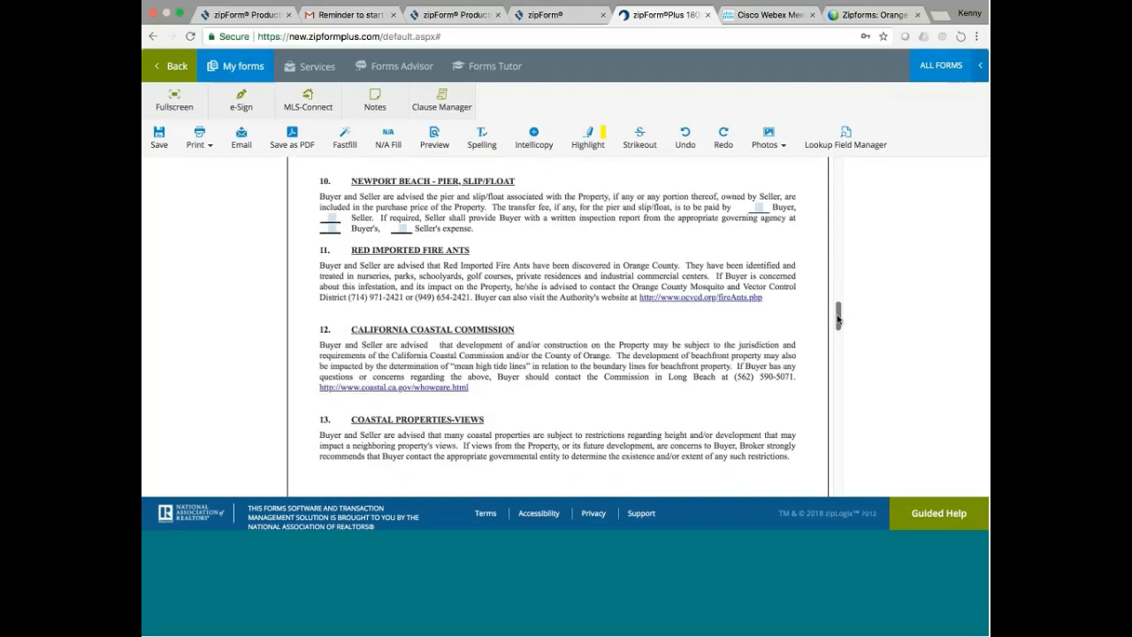
pyautogui.scroll(-3)
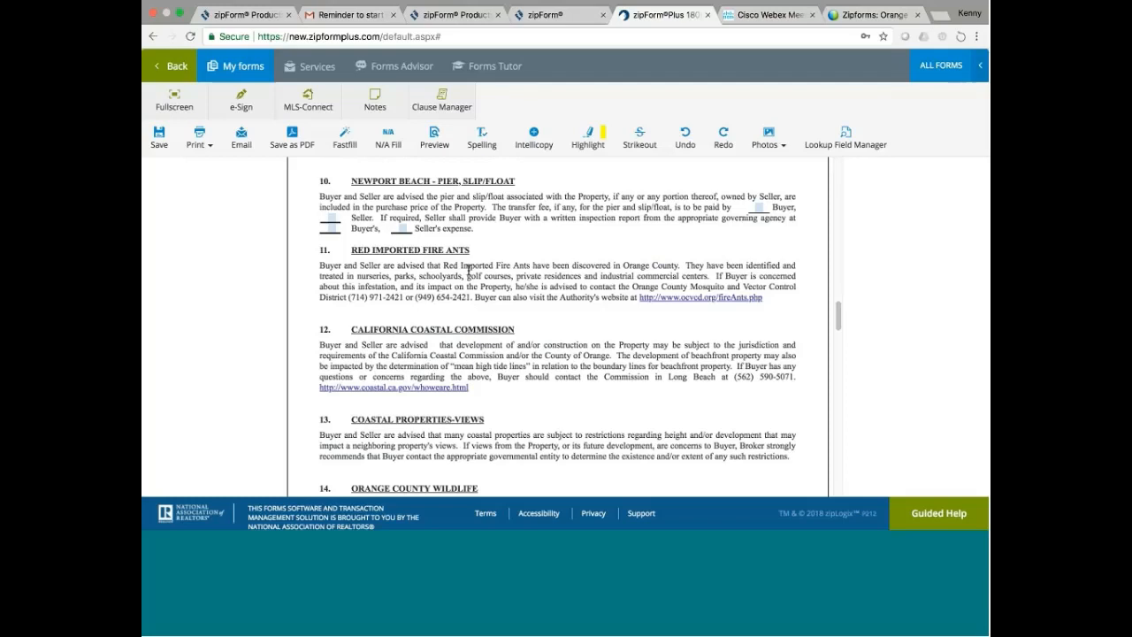
pyautogui.moveTo(518, 276)
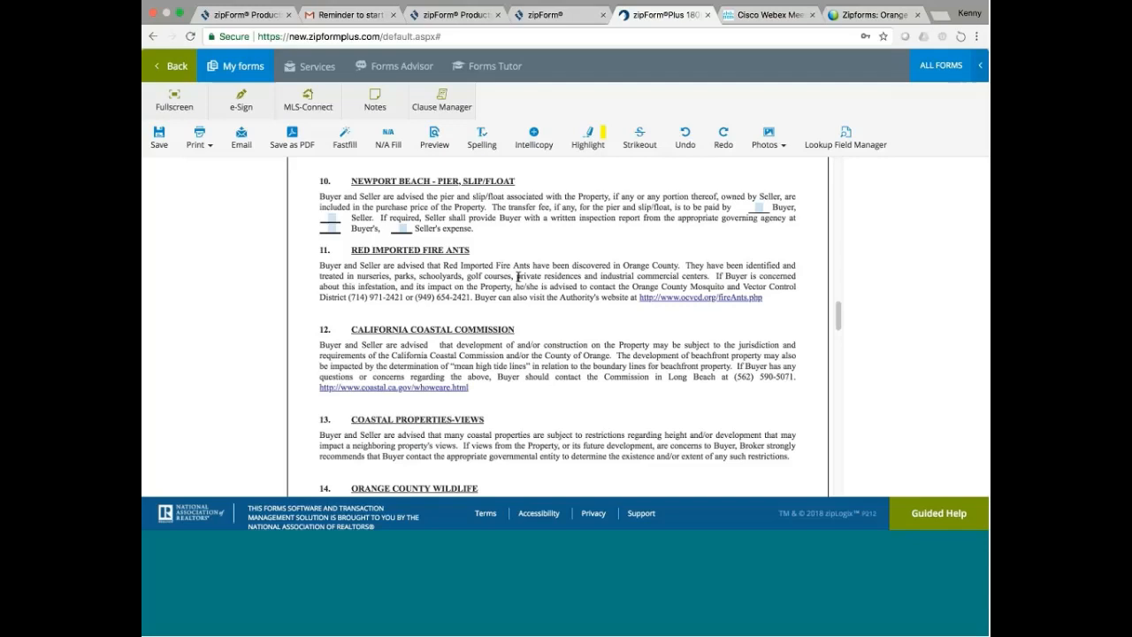
pyautogui.moveTo(789, 311)
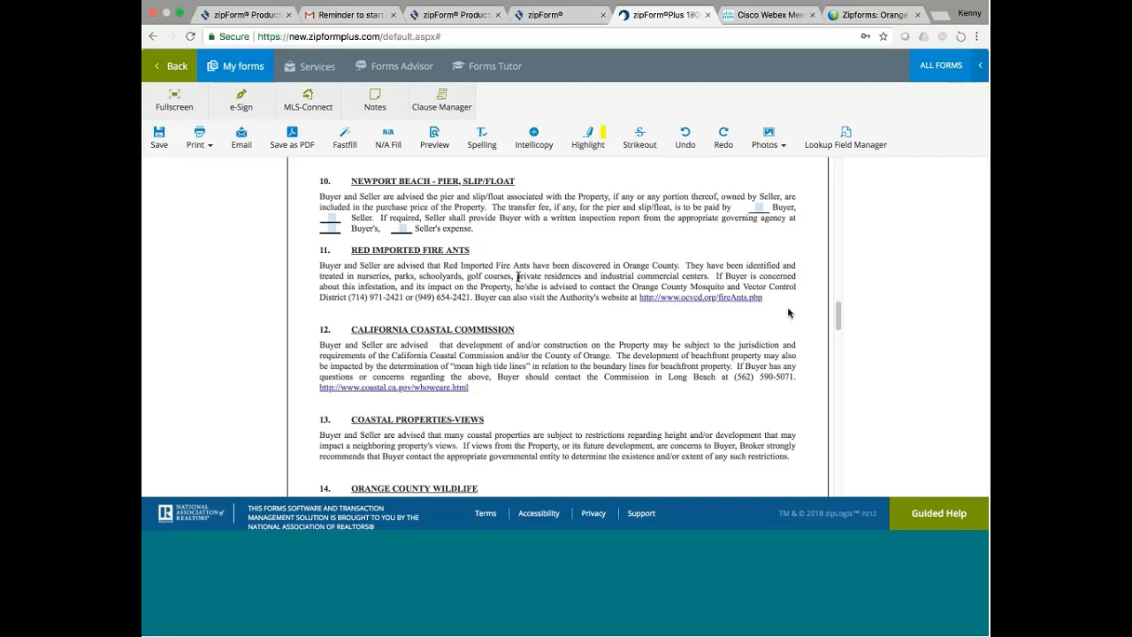
pyautogui.scroll(-3)
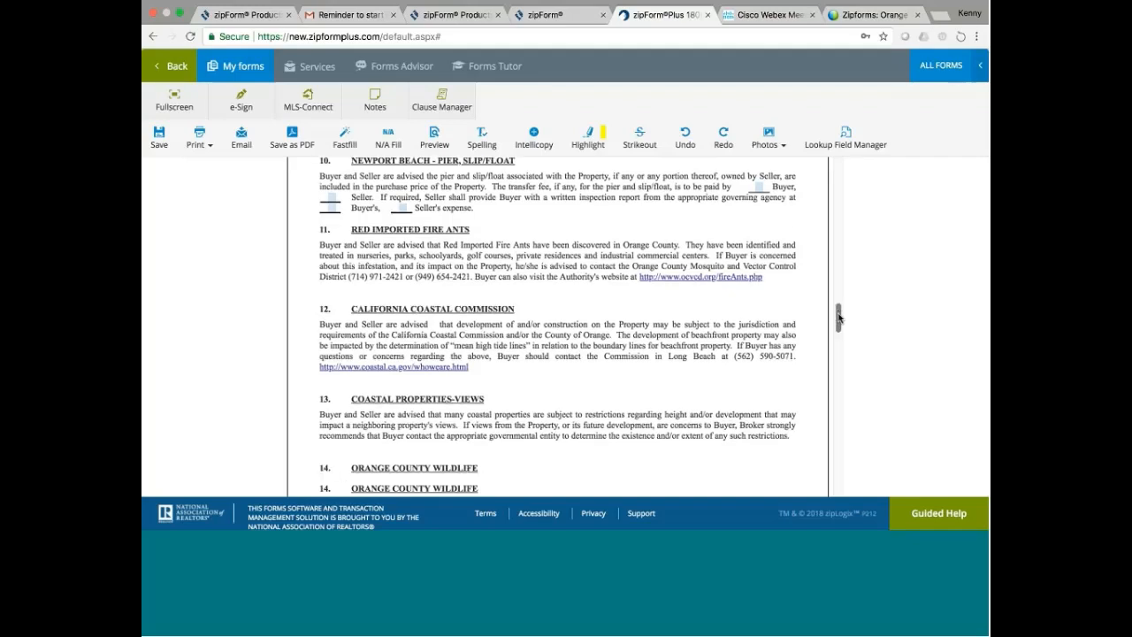
pyautogui.scroll(-3)
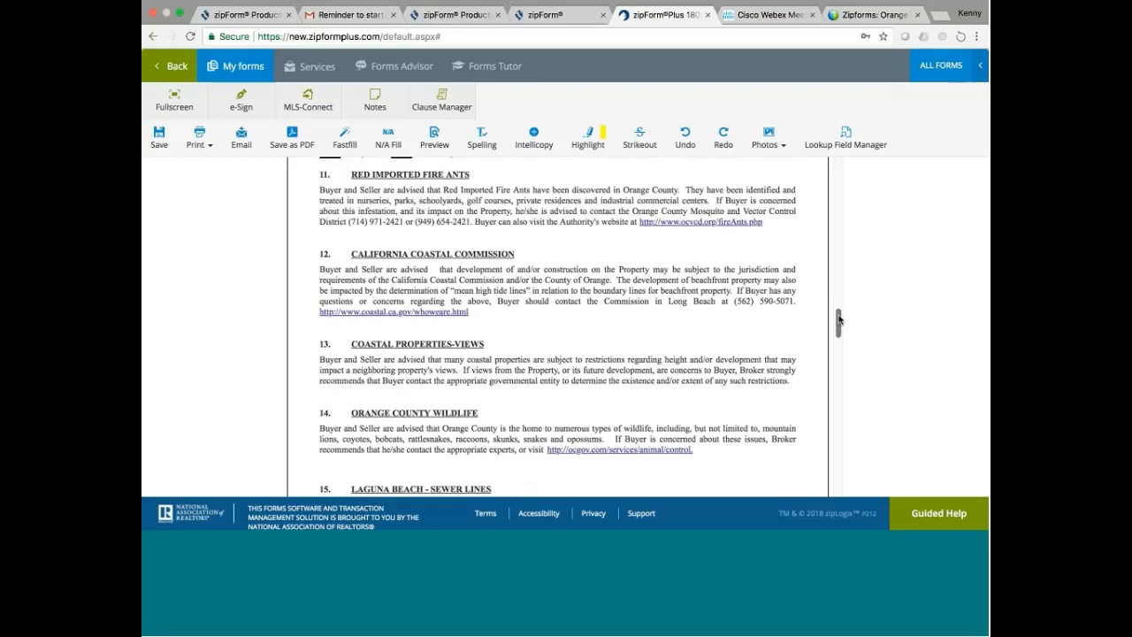
pyautogui.scroll(-3)
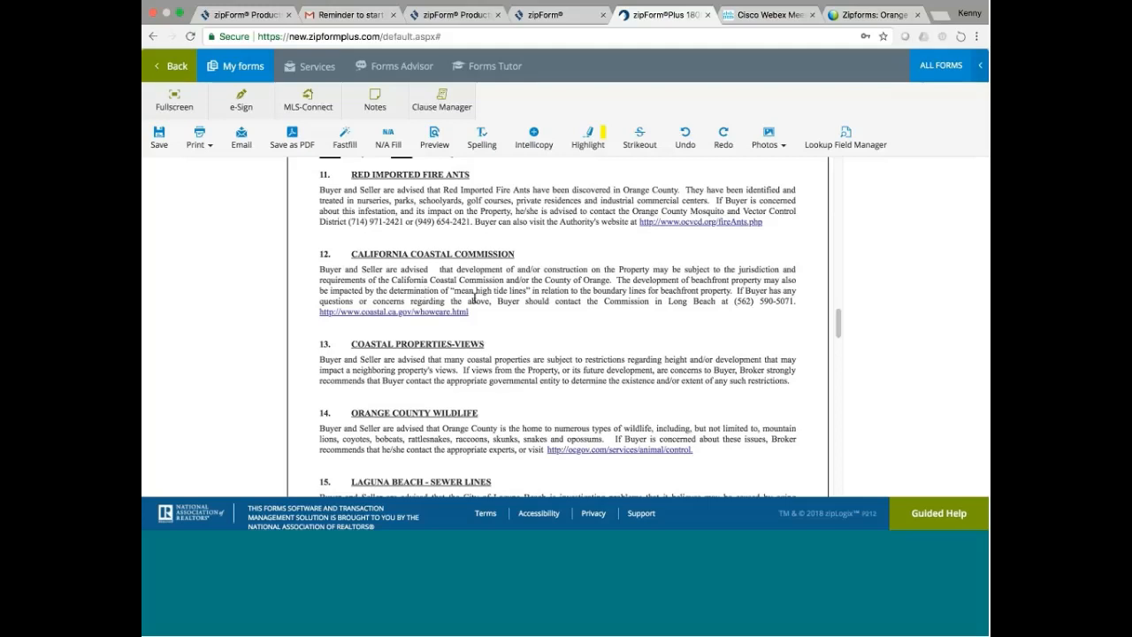
pyautogui.moveTo(549, 293)
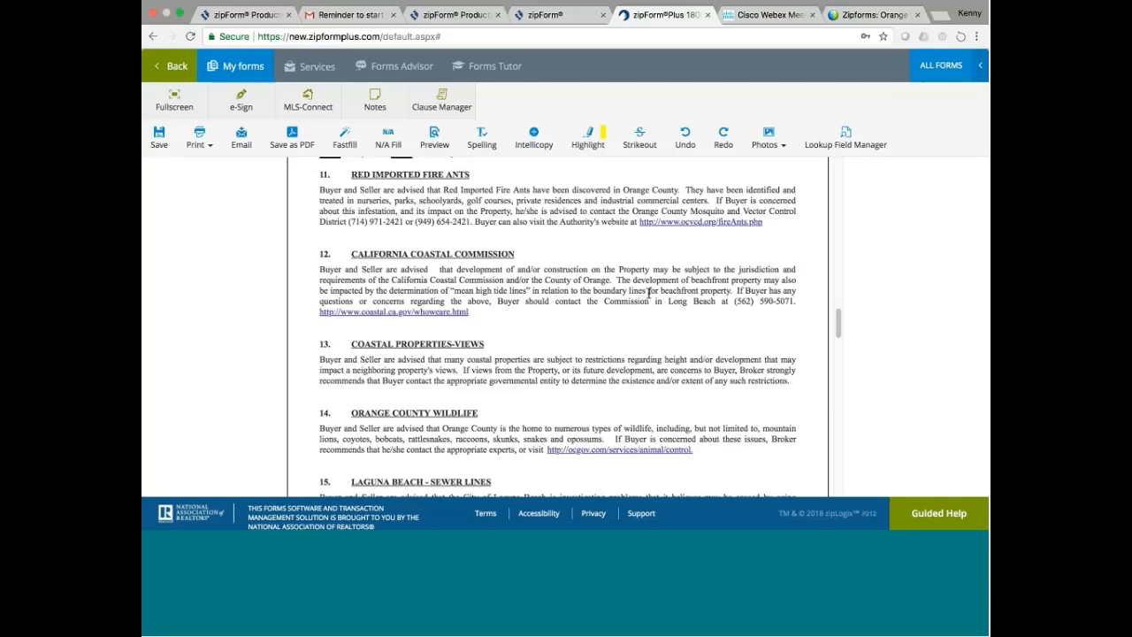
pyautogui.moveTo(689, 289)
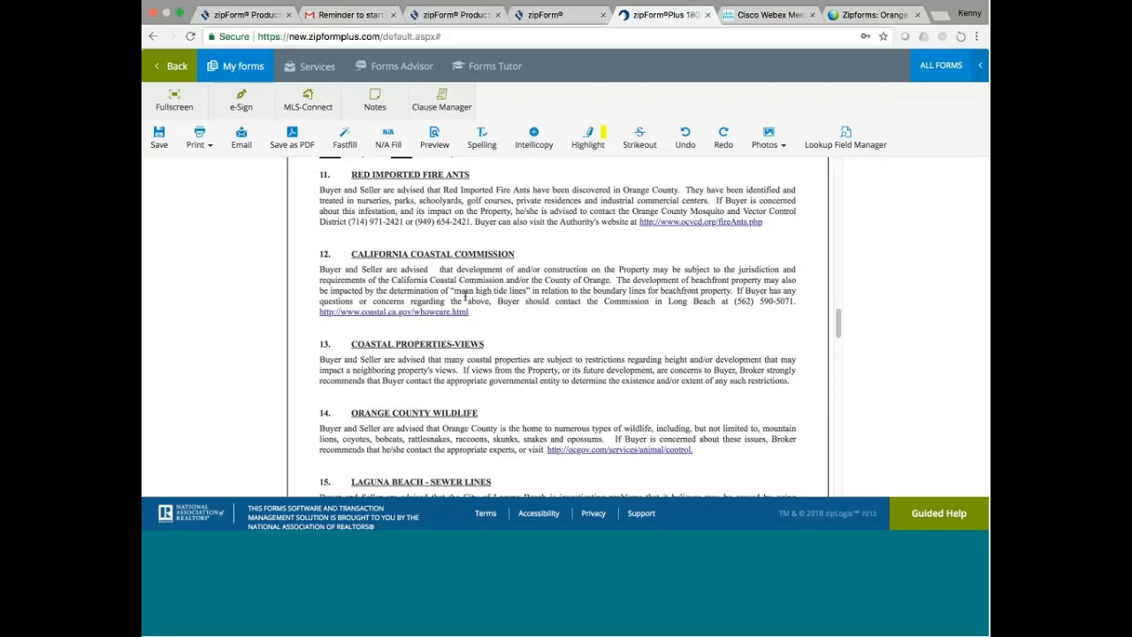
pyautogui.moveTo(651, 315)
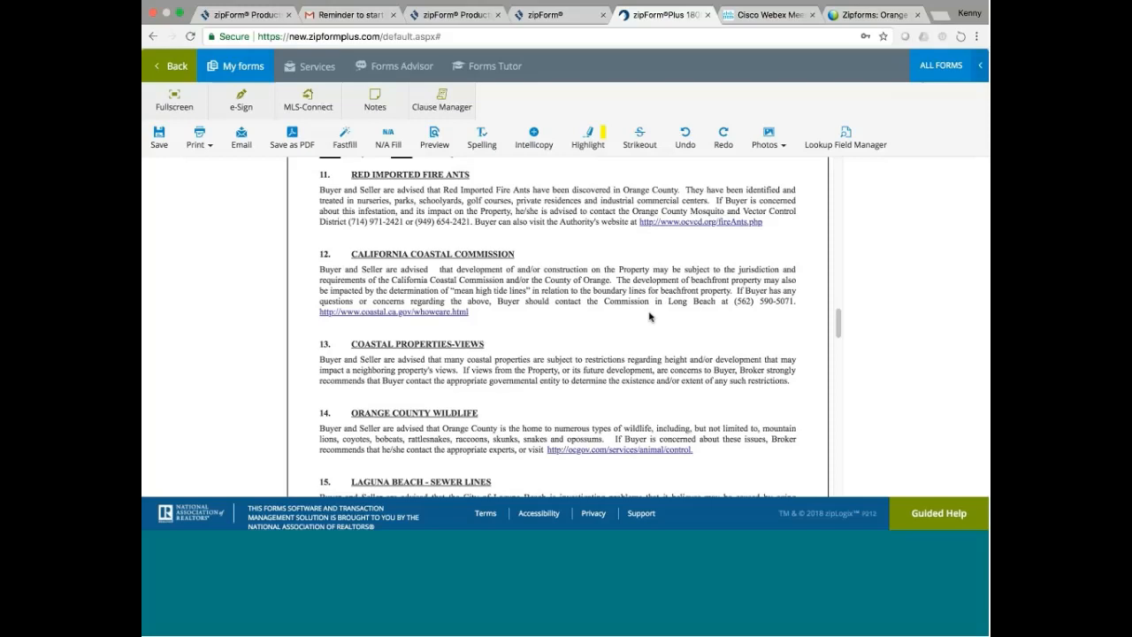
pyautogui.scroll(-3)
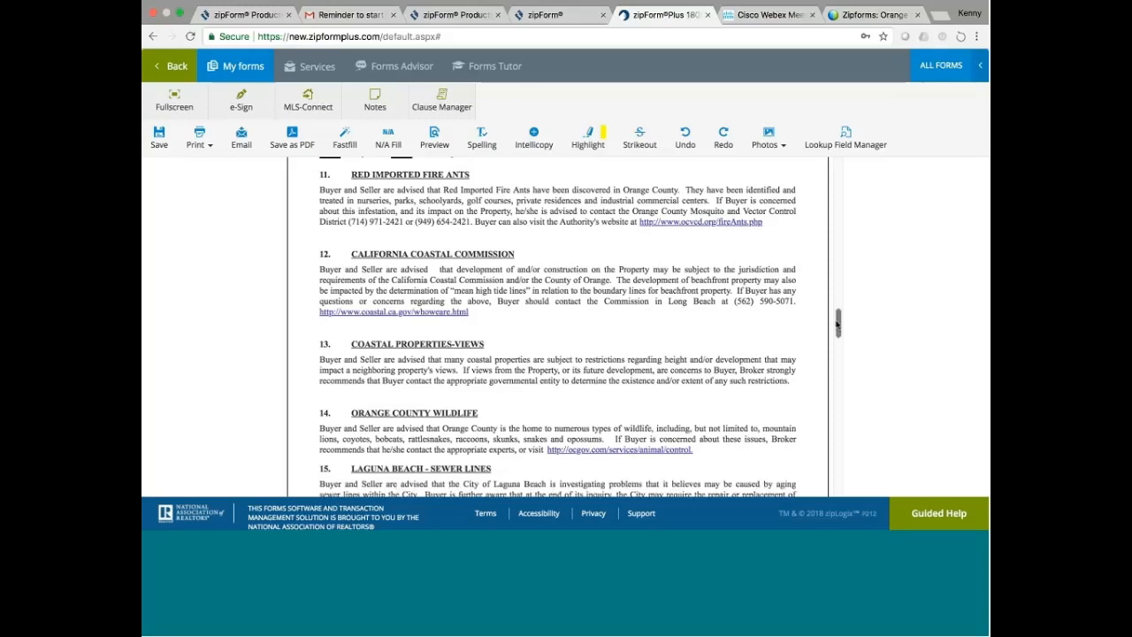
pyautogui.scroll(-3)
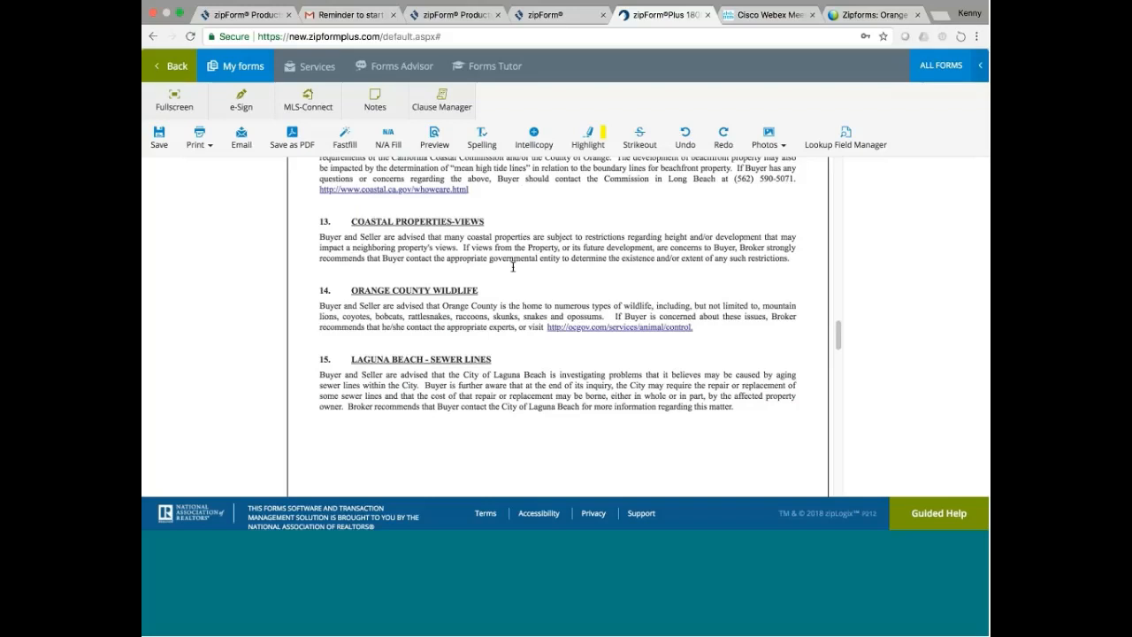
pyautogui.moveTo(573, 242)
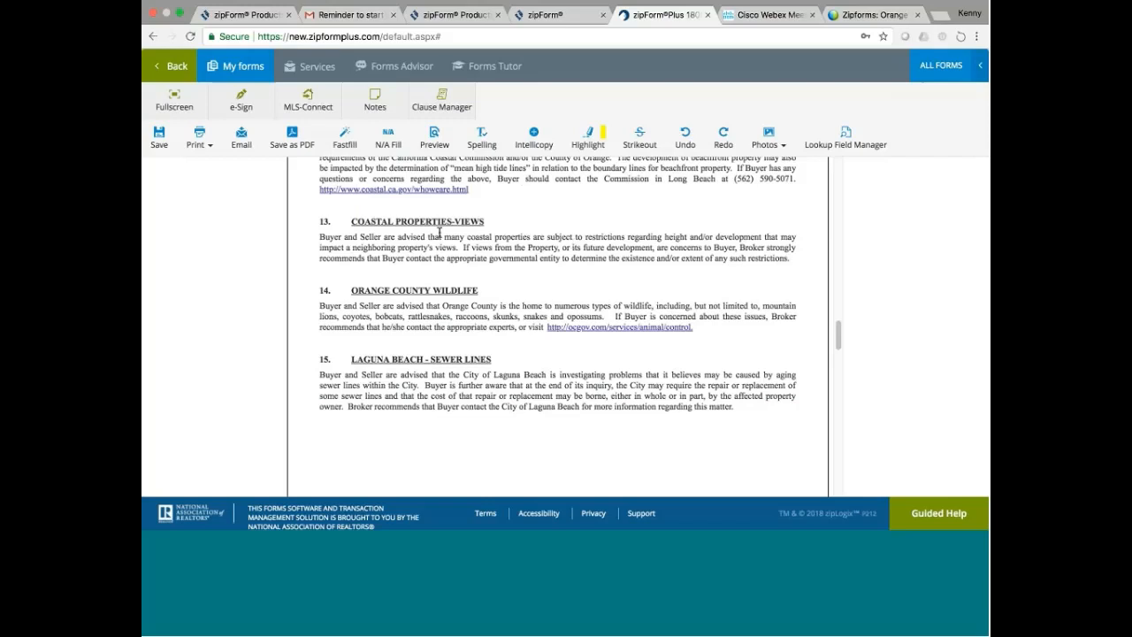
pyautogui.moveTo(499, 272)
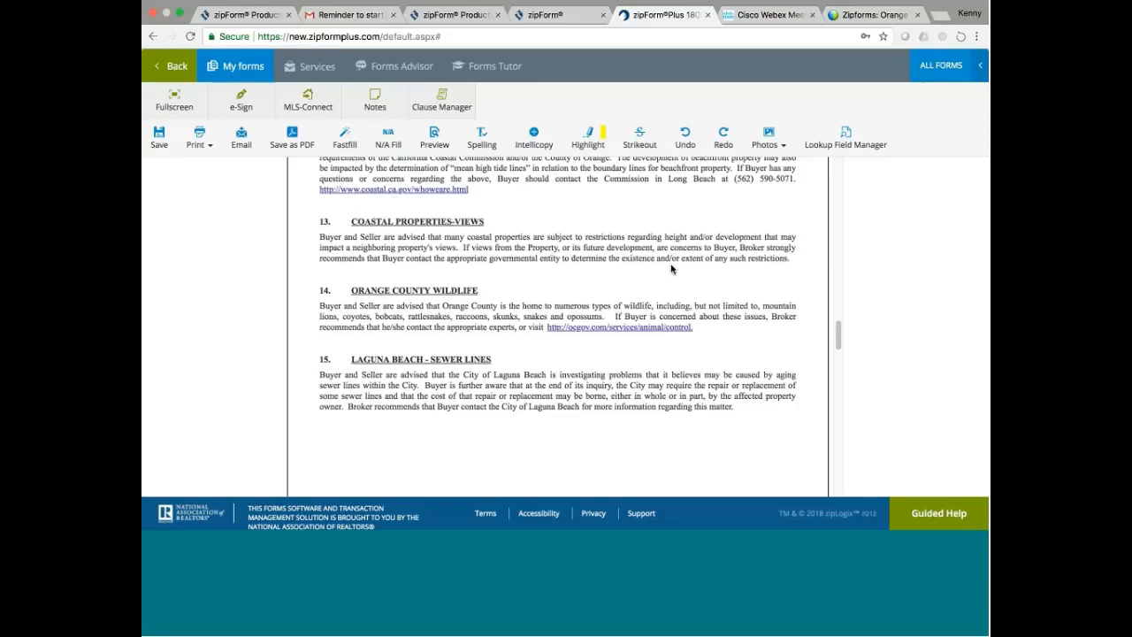
pyautogui.moveTo(716, 265)
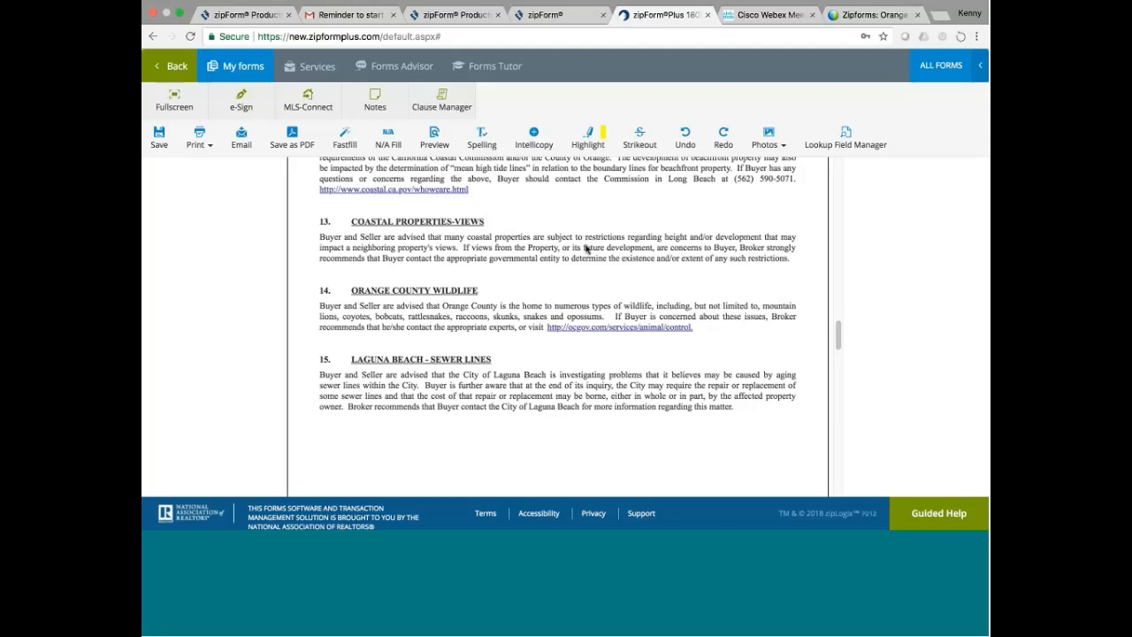
pyautogui.moveTo(524, 286)
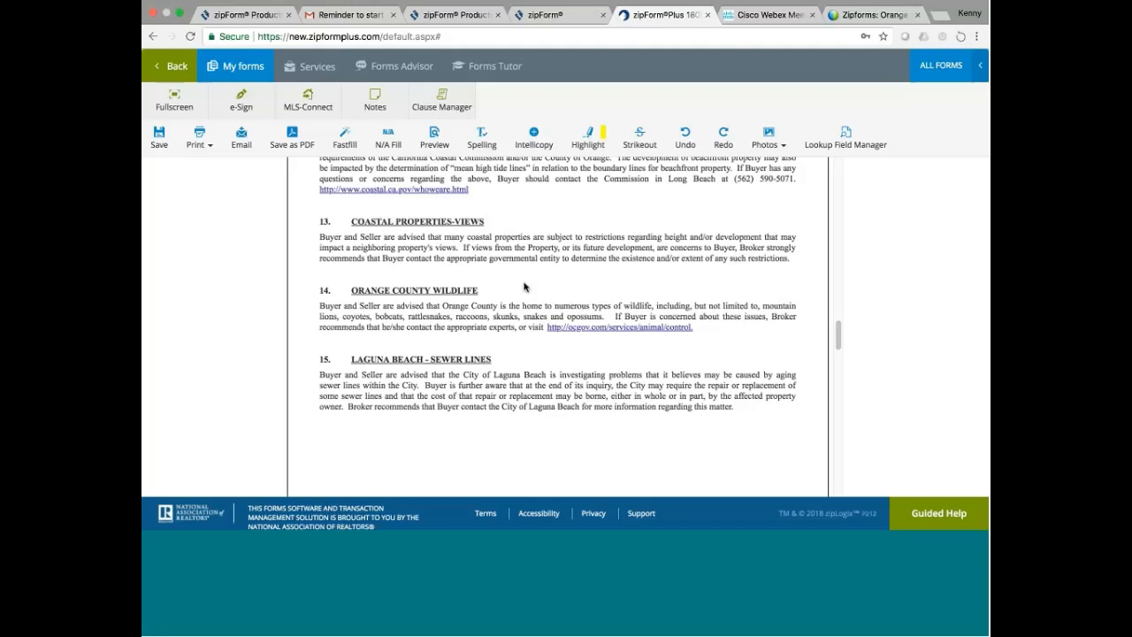
pyautogui.moveTo(605, 279)
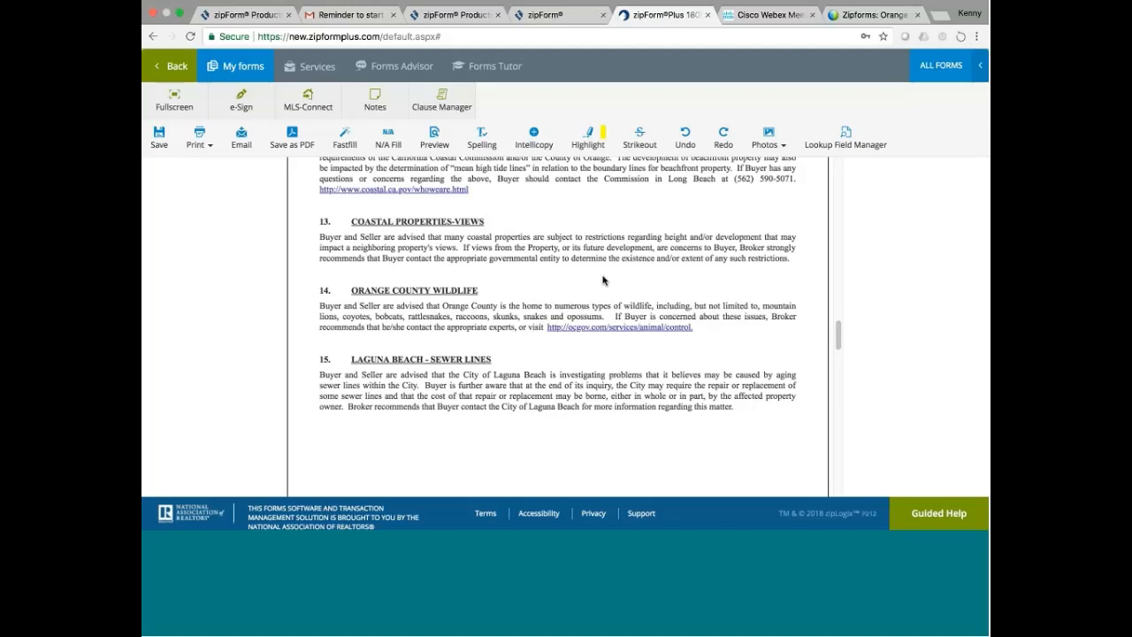
pyautogui.moveTo(803, 305)
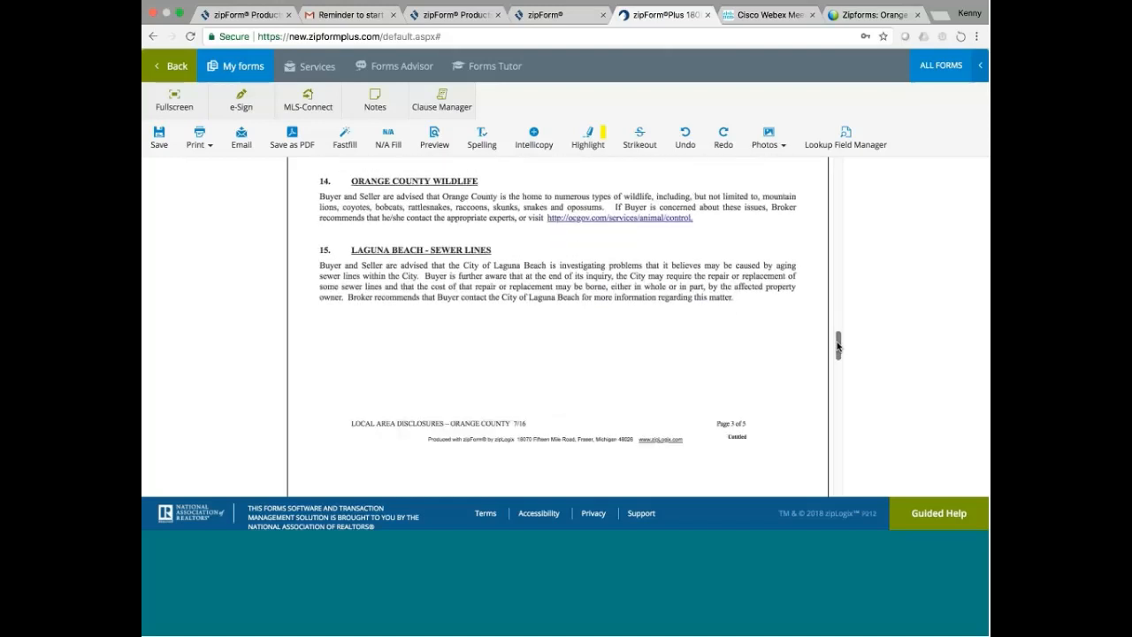
pyautogui.scroll(-3)
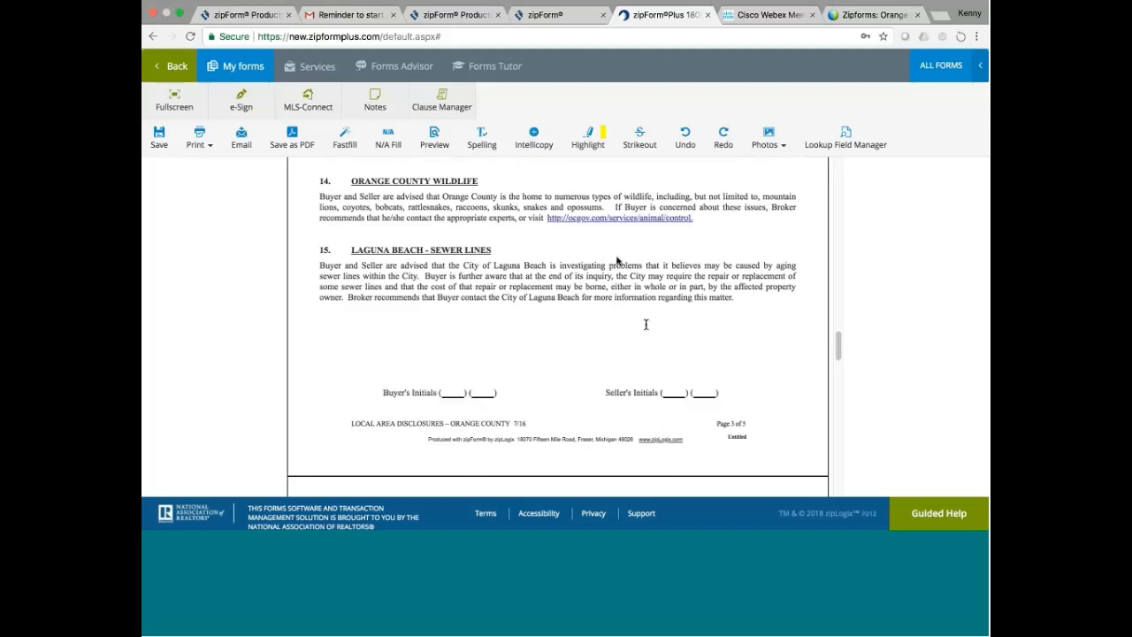
pyautogui.moveTo(648, 327)
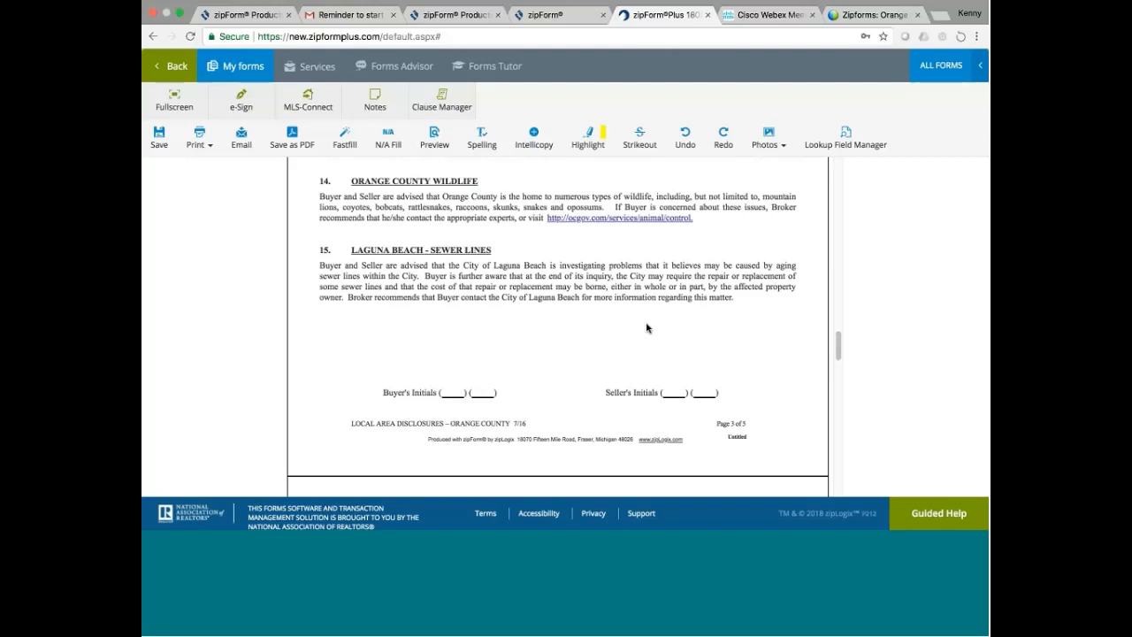
pyautogui.moveTo(534, 316)
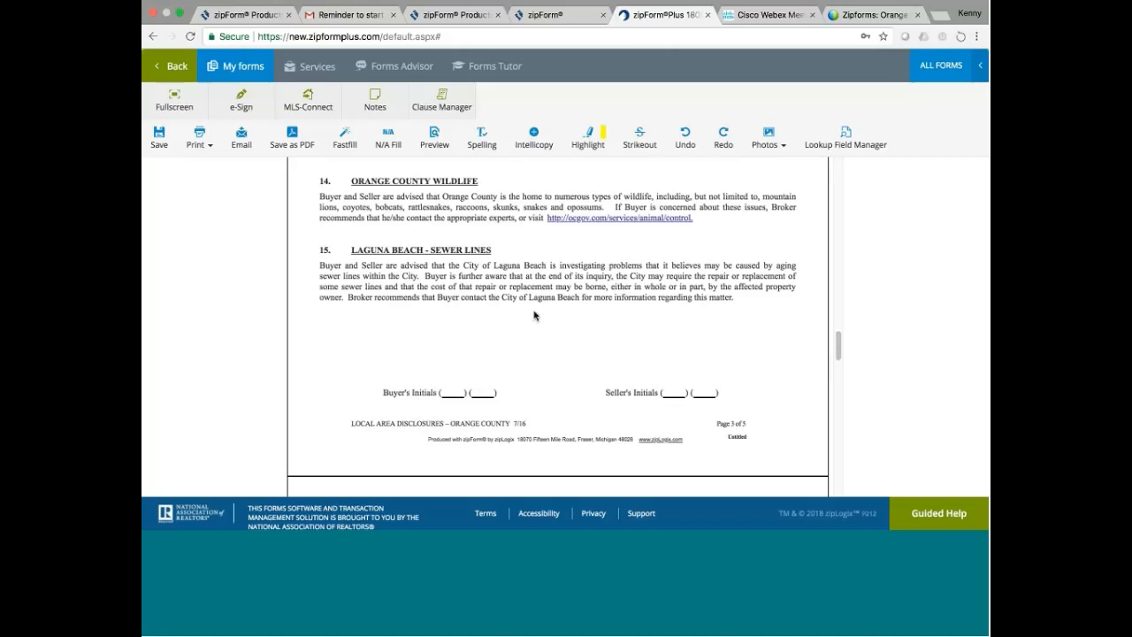
pyautogui.moveTo(609, 280)
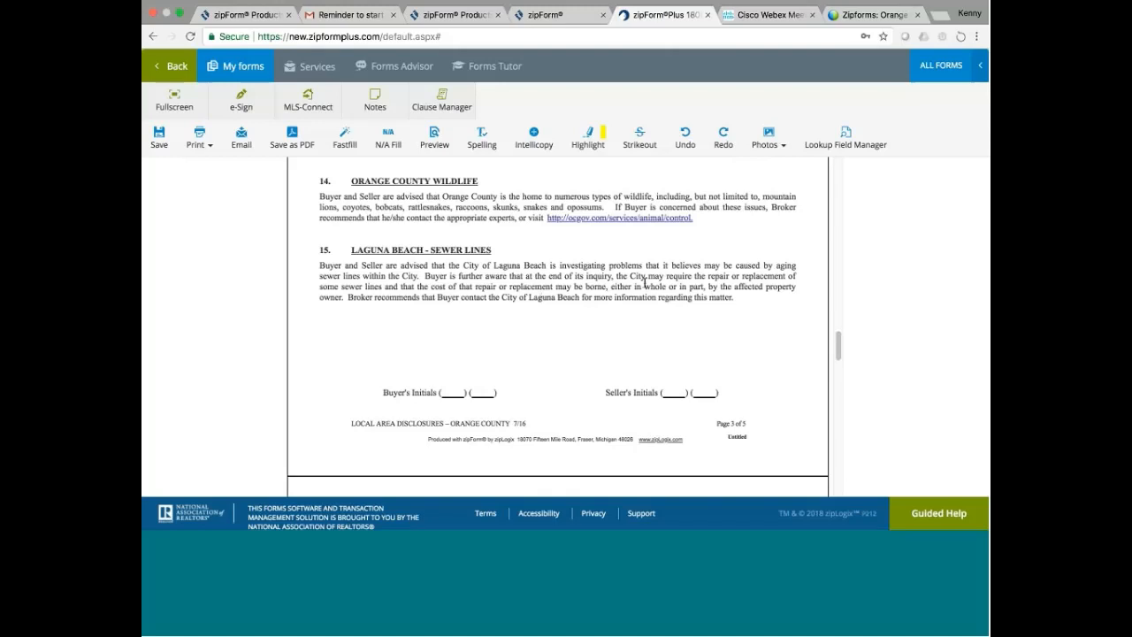
pyautogui.moveTo(358, 312)
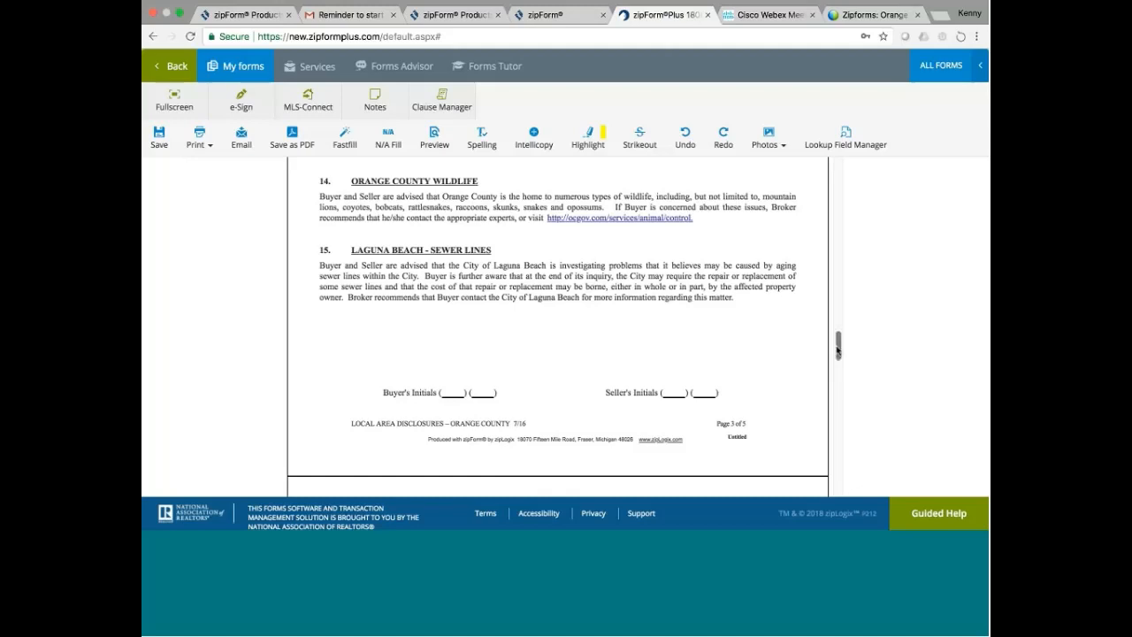
pyautogui.scroll(-3)
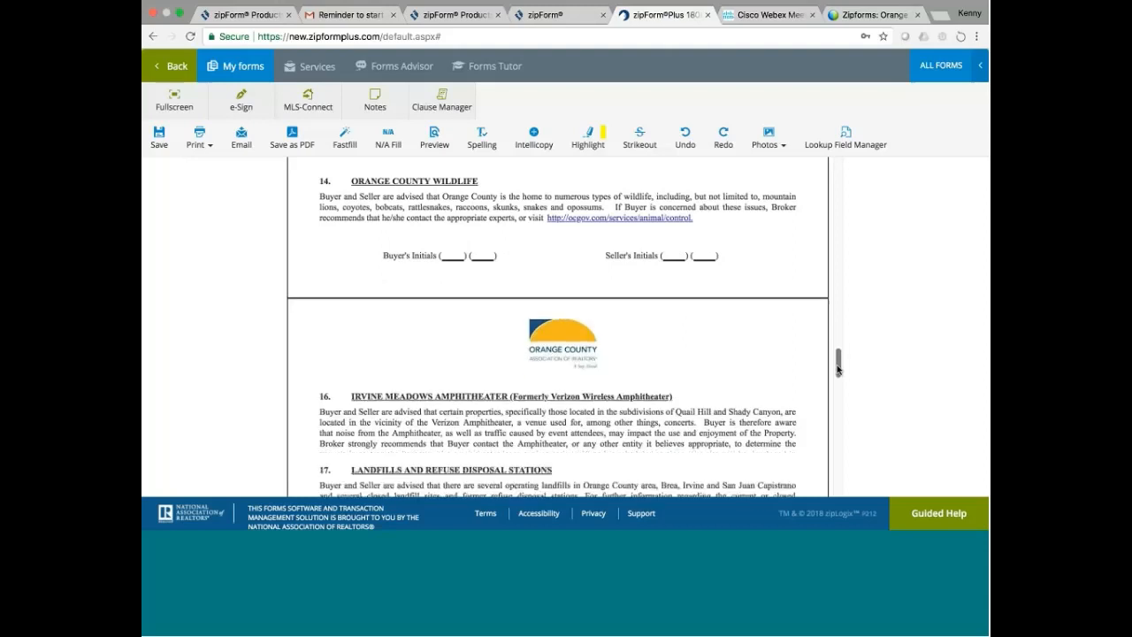
pyautogui.scroll(-3)
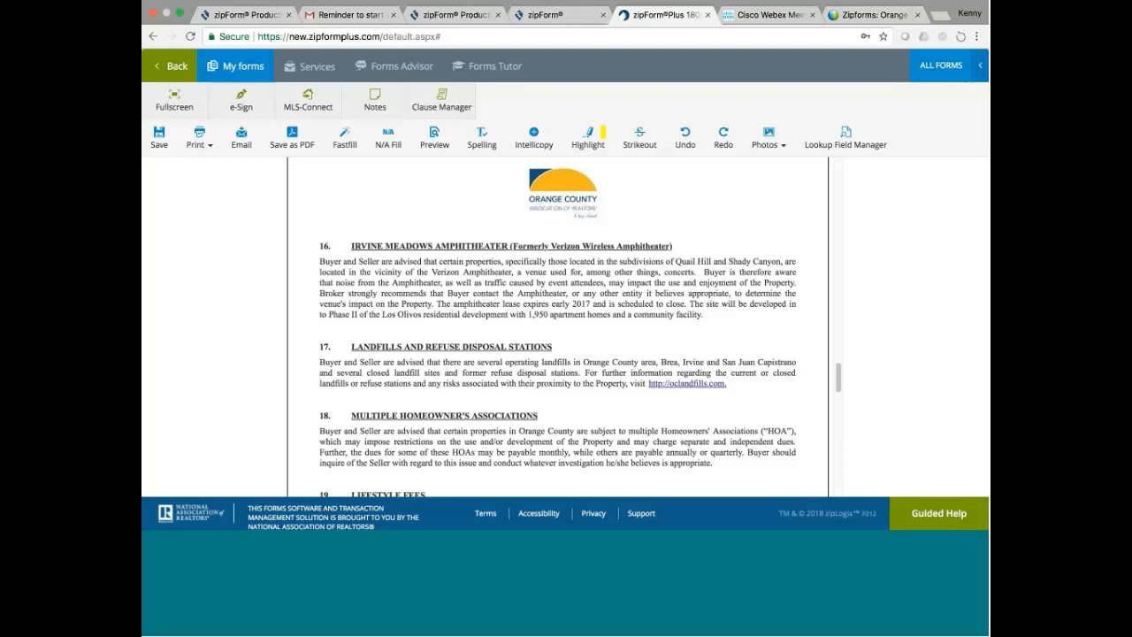
pyautogui.moveTo(838, 375)
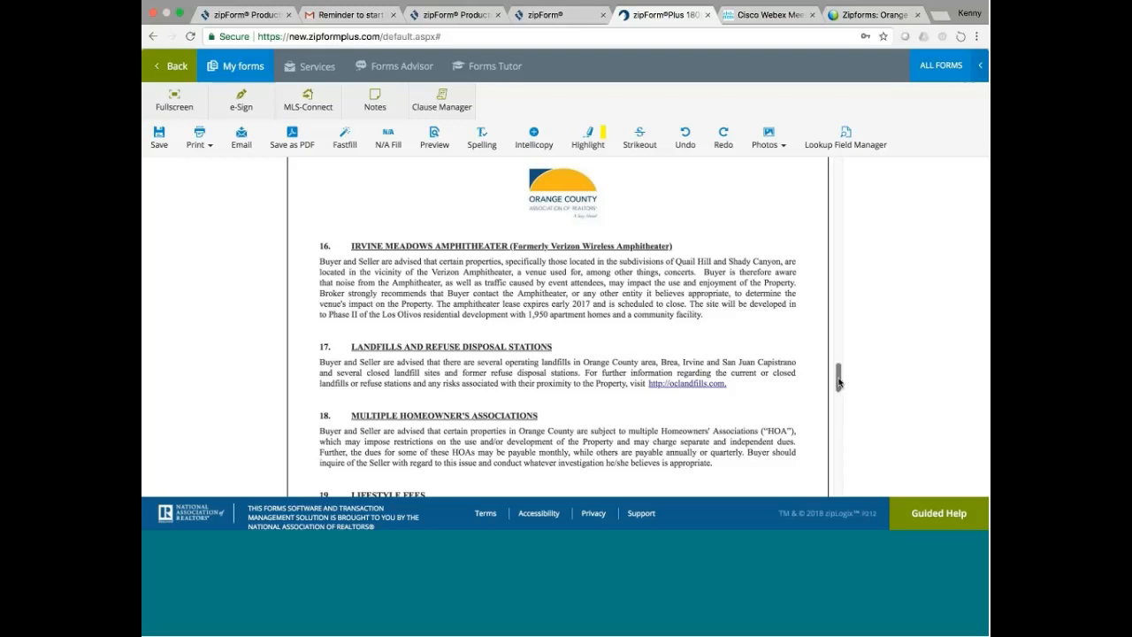
pyautogui.scroll(-3)
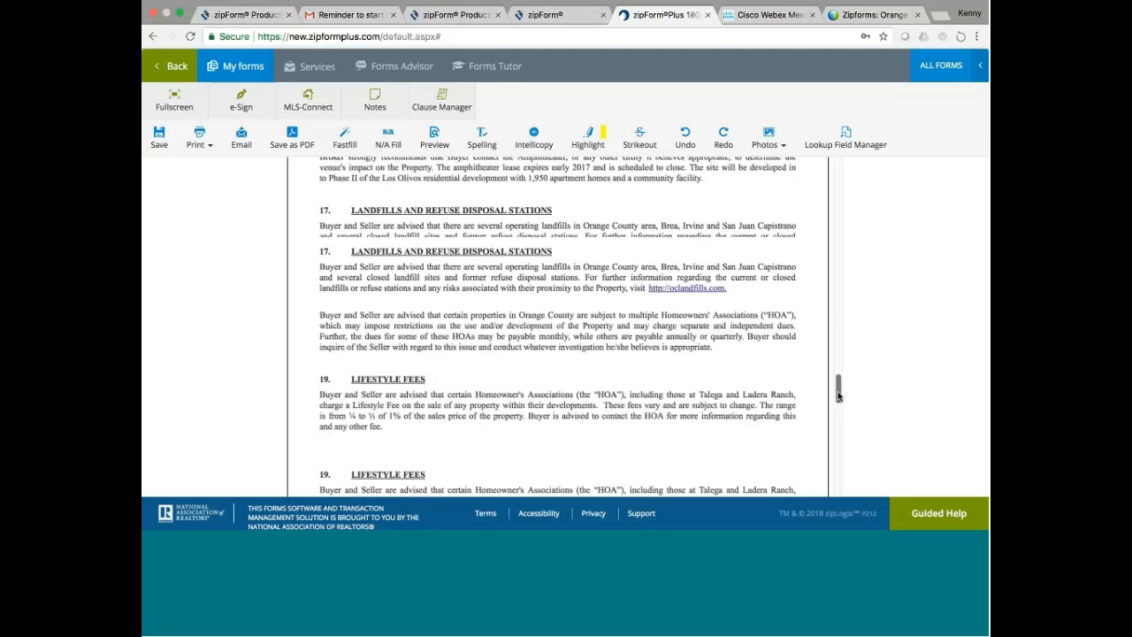
pyautogui.scroll(-3)
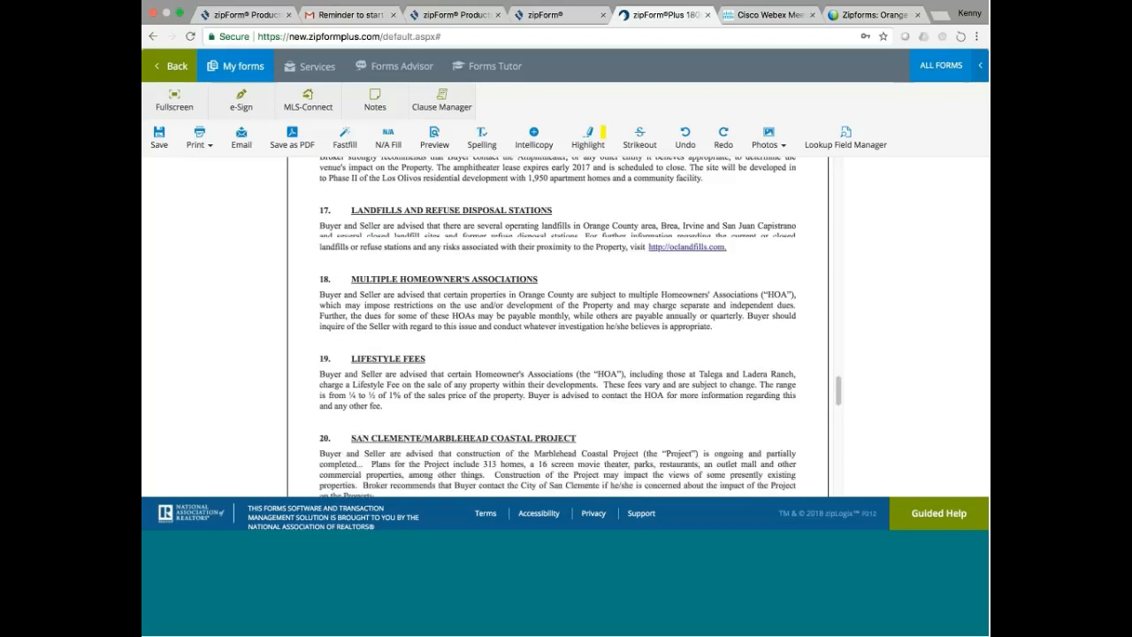
pyautogui.moveTo(591, 278)
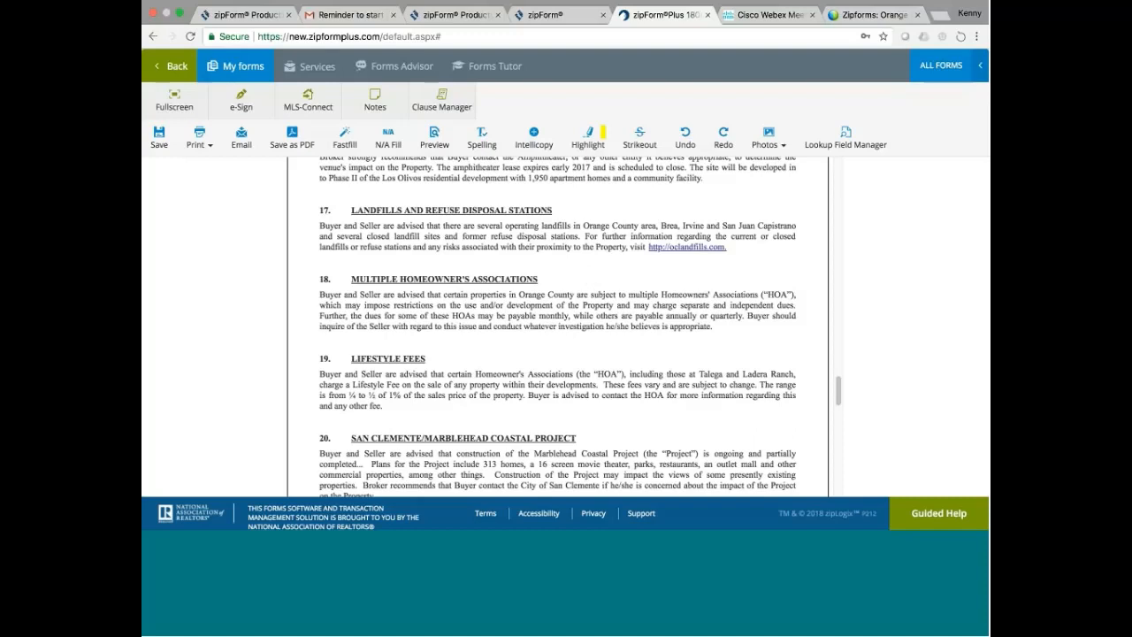
pyautogui.moveTo(679, 241)
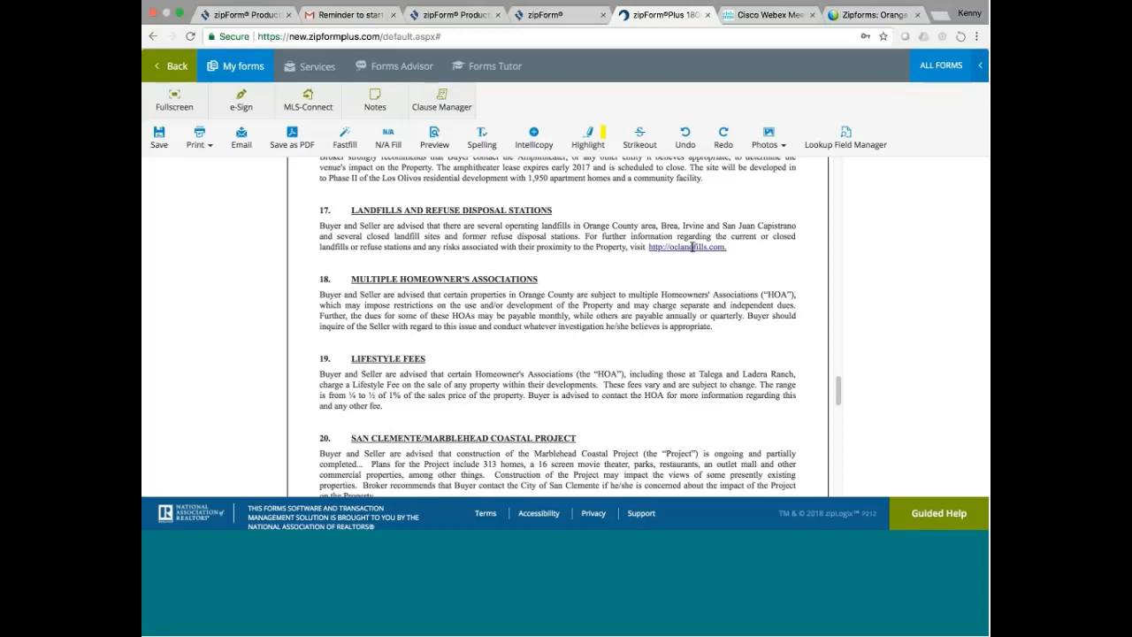
pyautogui.moveTo(772, 320)
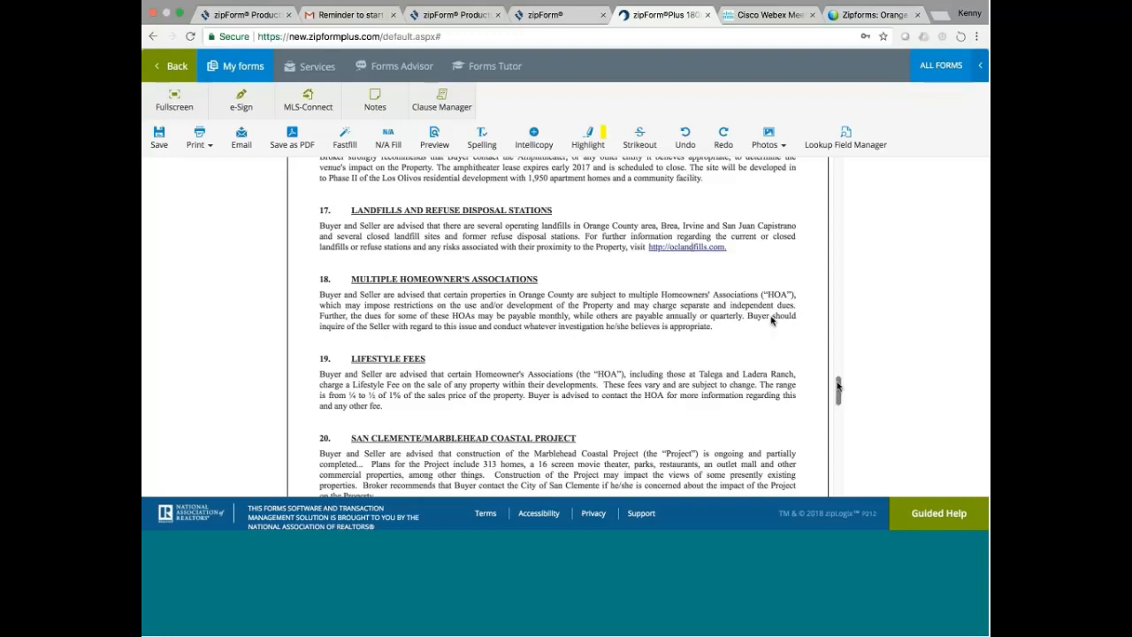
pyautogui.scroll(-3)
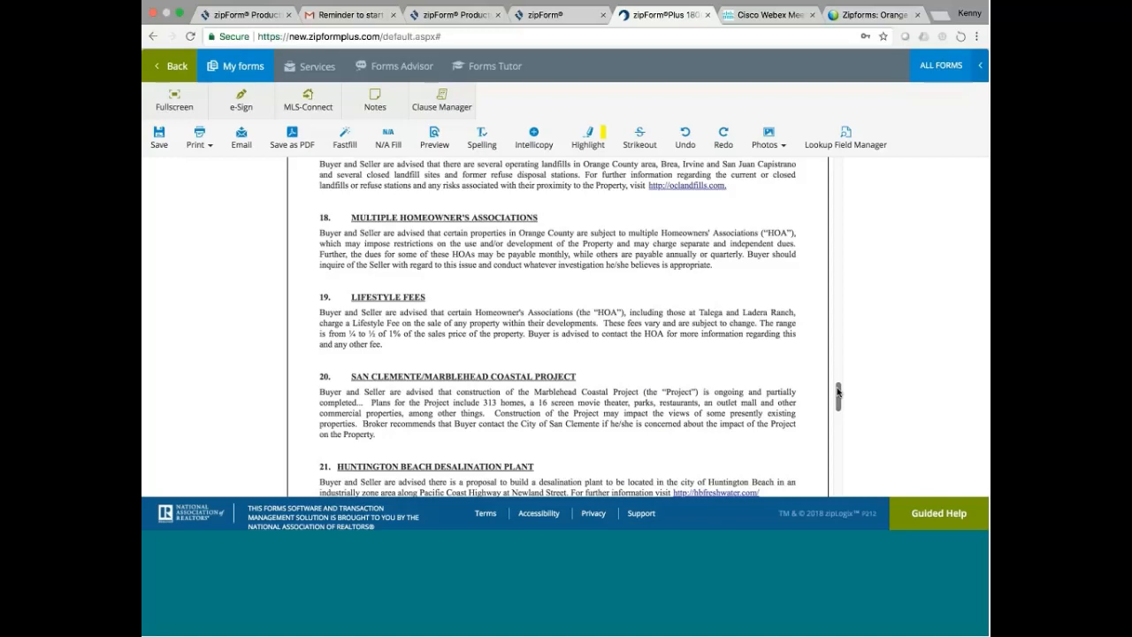
pyautogui.moveTo(640, 344)
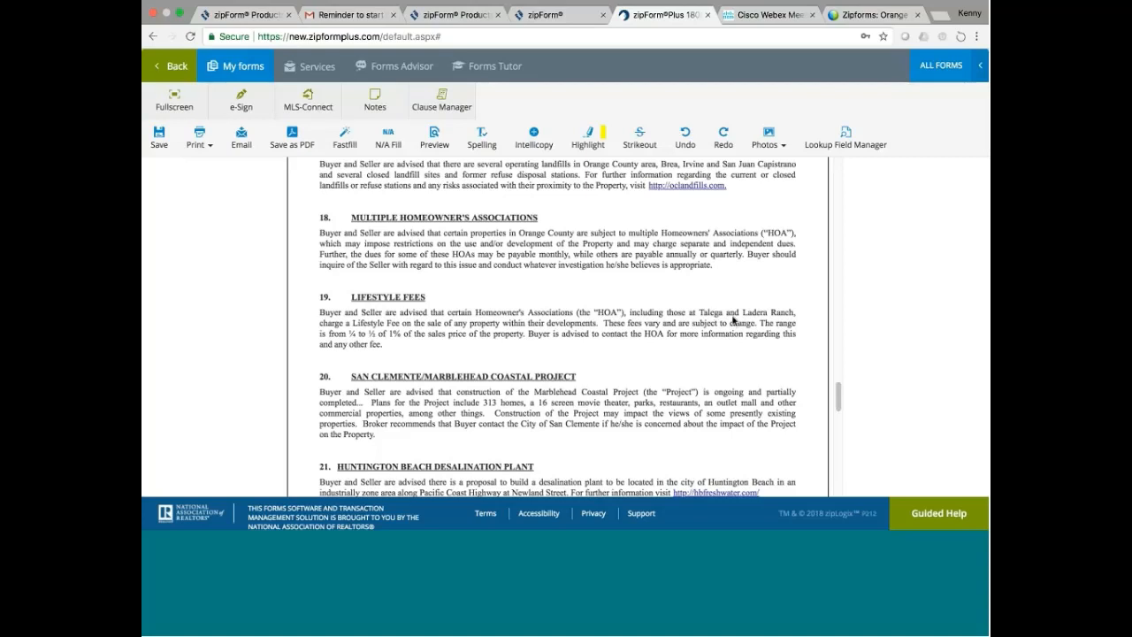
pyautogui.moveTo(534, 326)
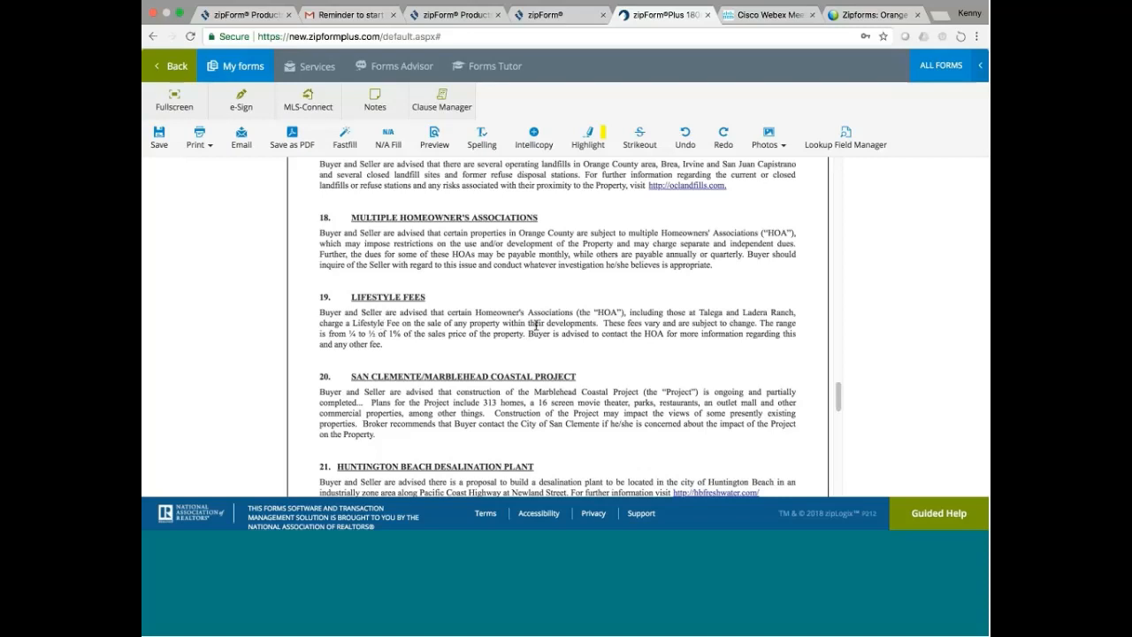
pyautogui.moveTo(646, 330)
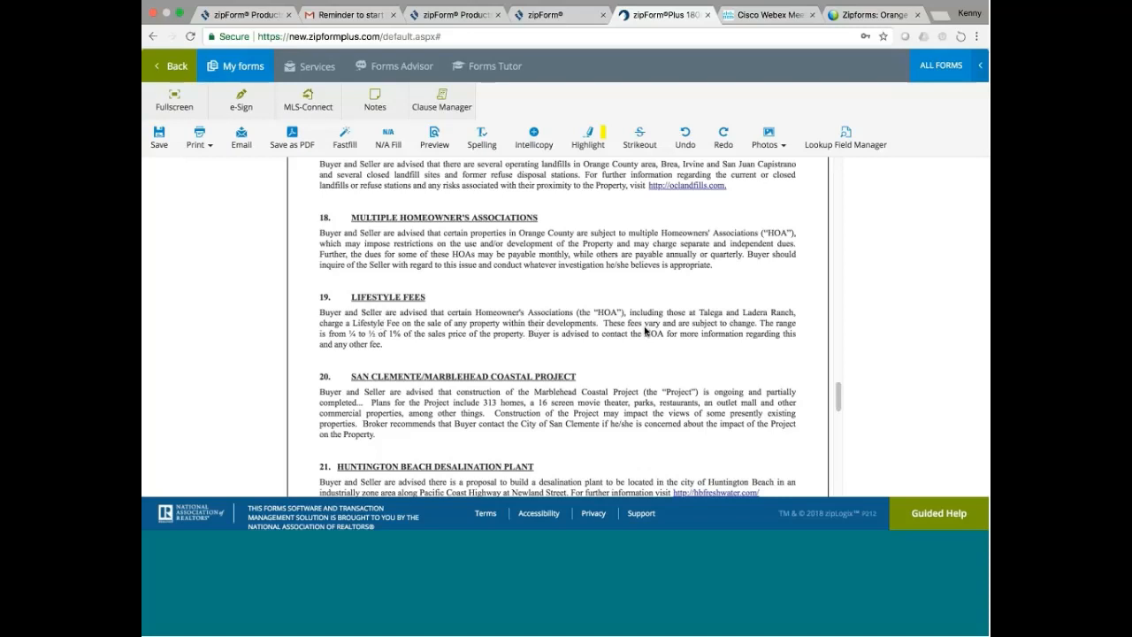
pyautogui.moveTo(671, 325)
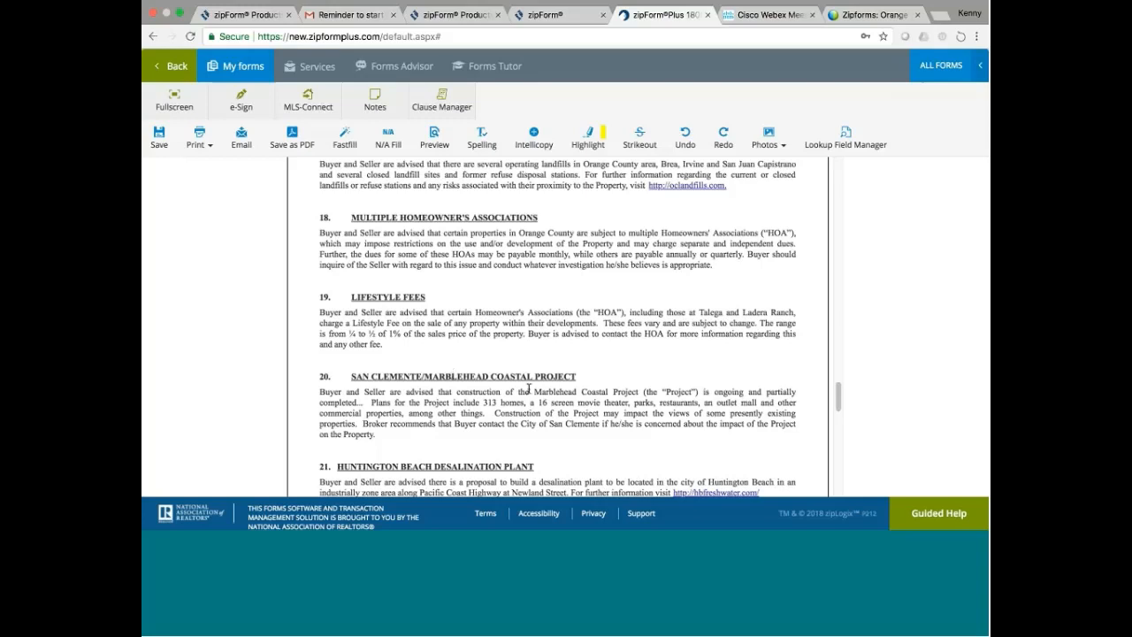
pyautogui.moveTo(577, 391)
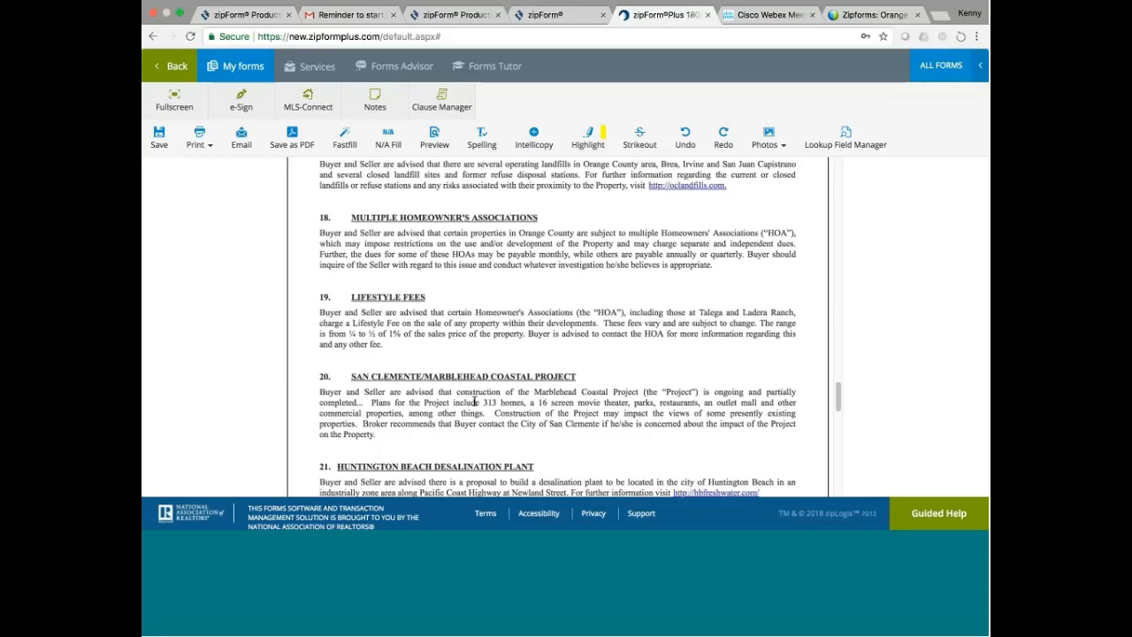
pyautogui.moveTo(506, 403)
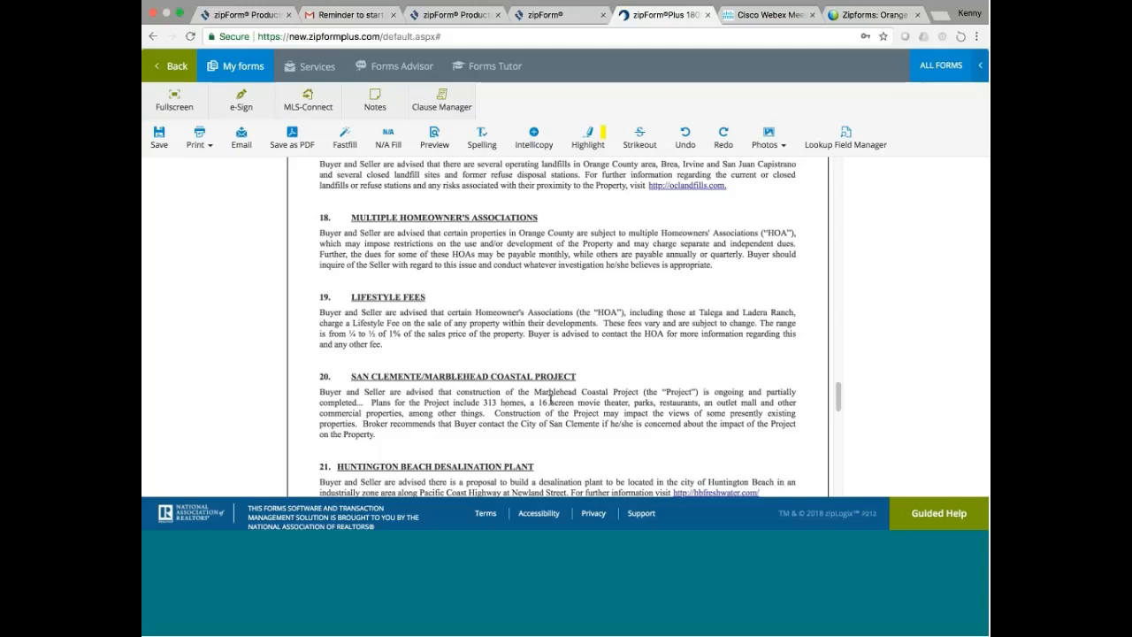
pyautogui.moveTo(716, 413)
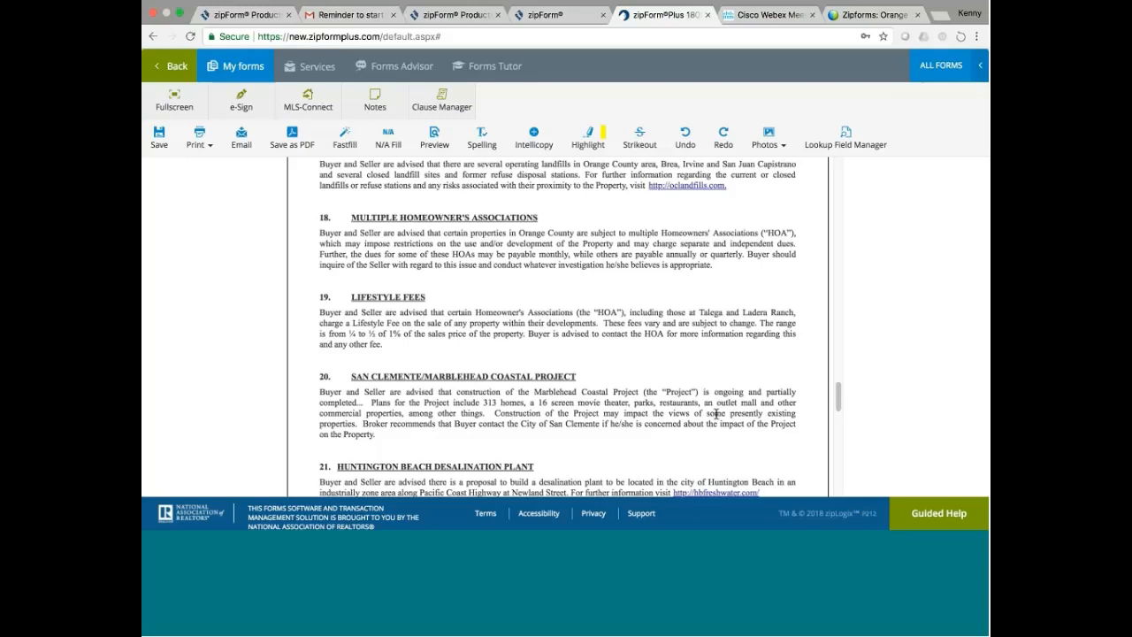
pyautogui.moveTo(478, 366)
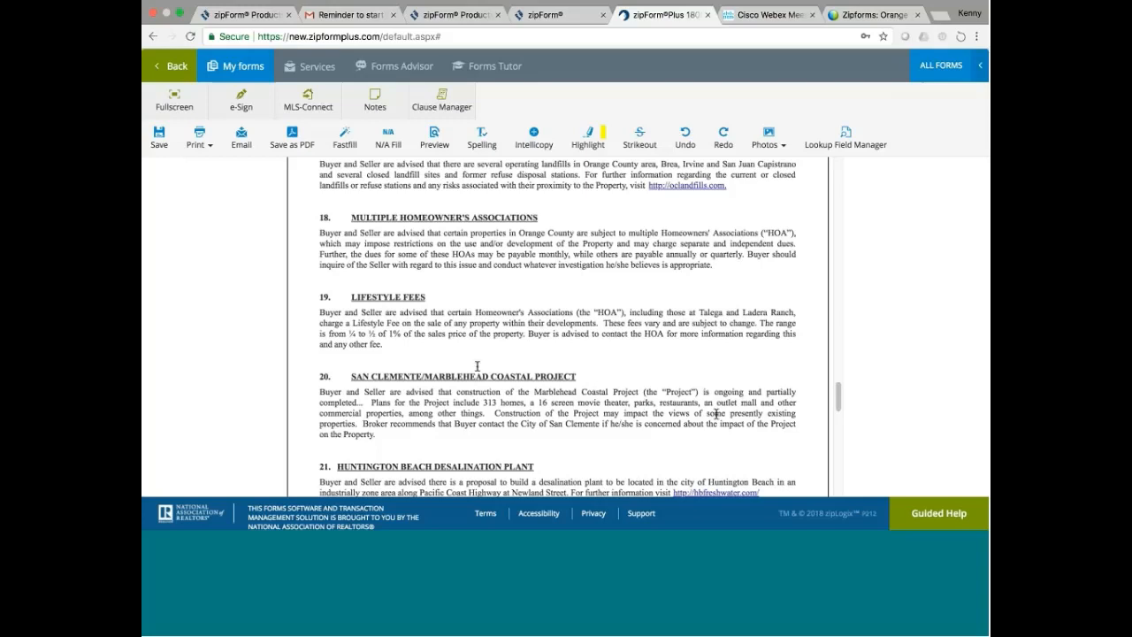
pyautogui.moveTo(431, 422)
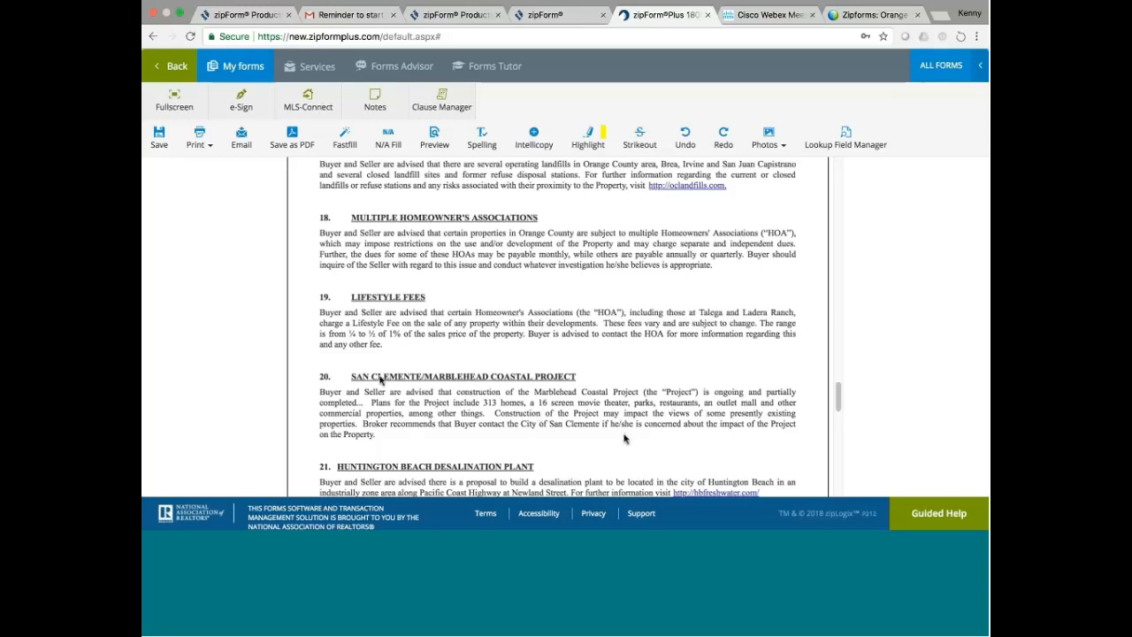
pyautogui.moveTo(570, 389)
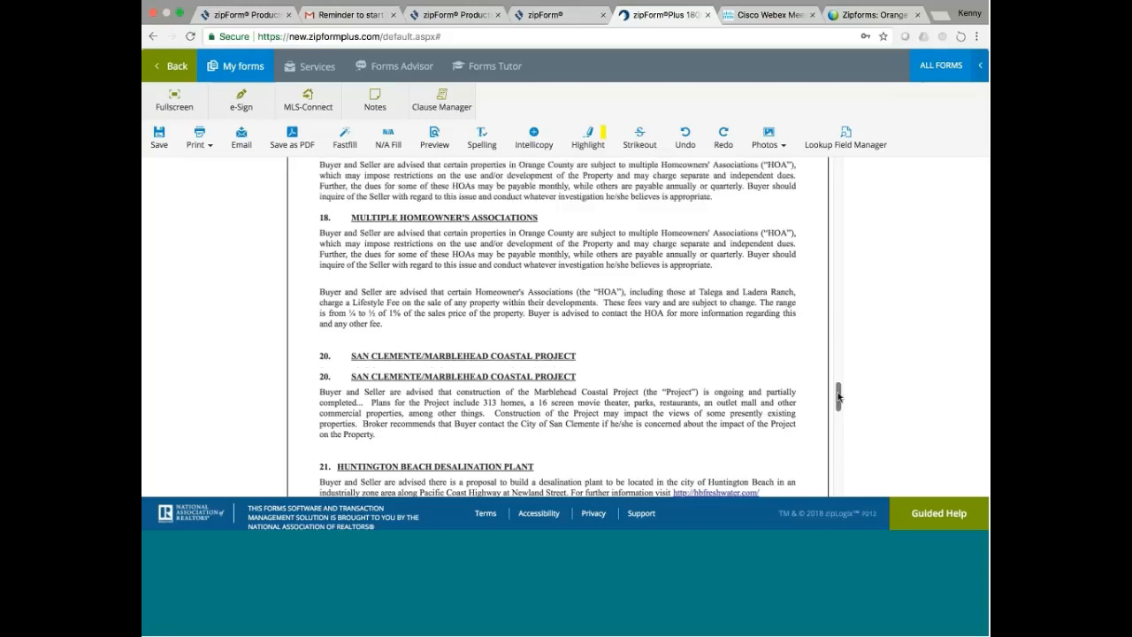
pyautogui.scroll(-3)
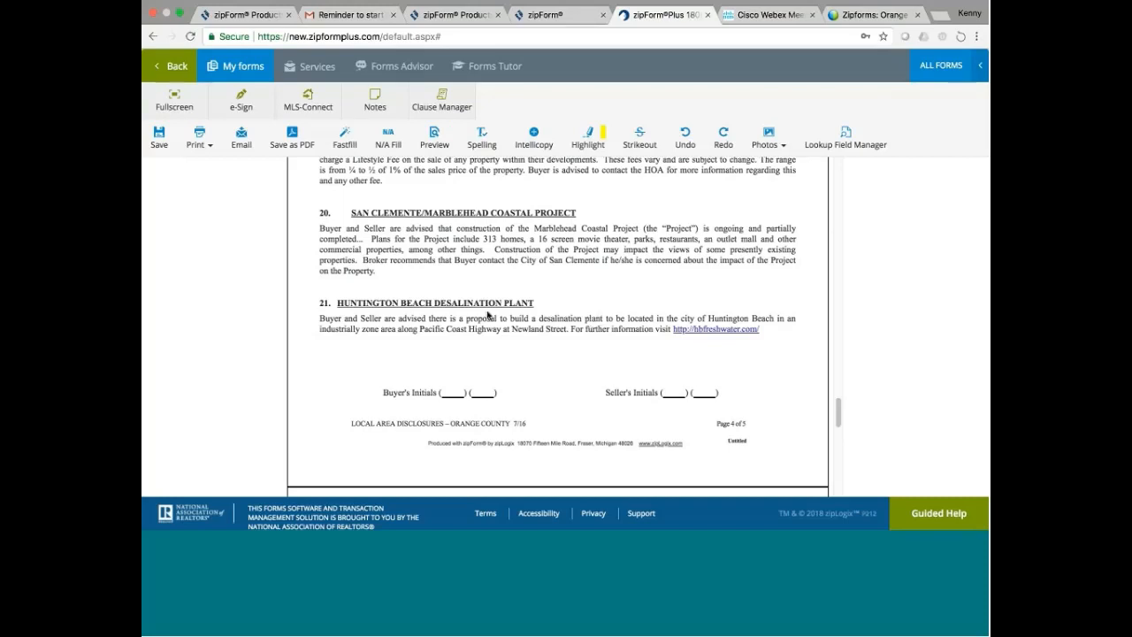
pyautogui.moveTo(400, 315)
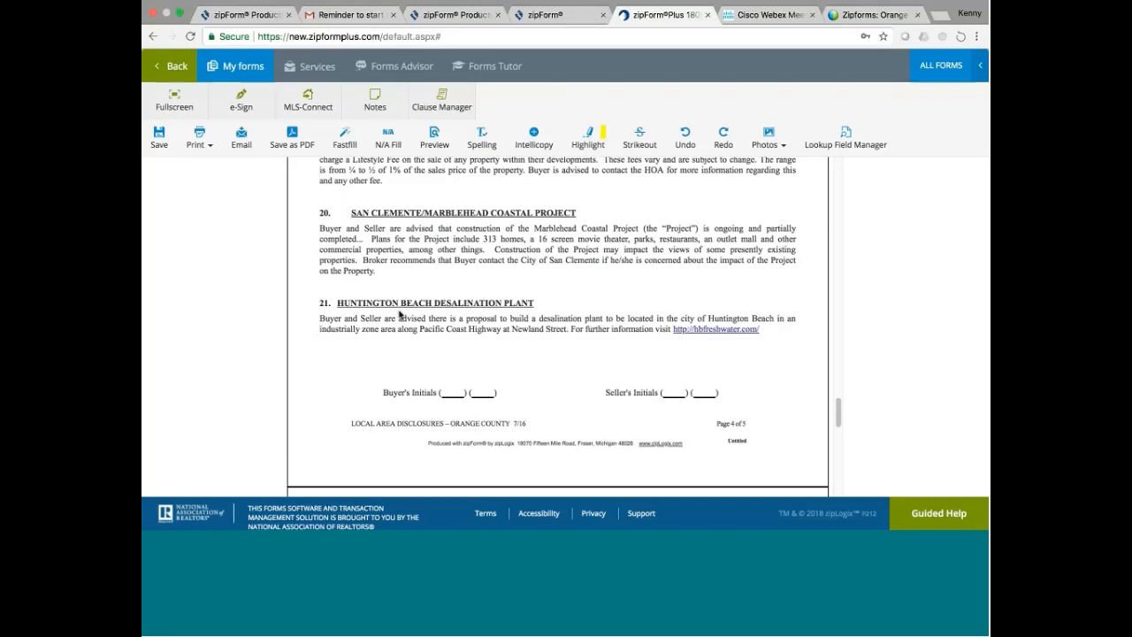
pyautogui.moveTo(484, 328)
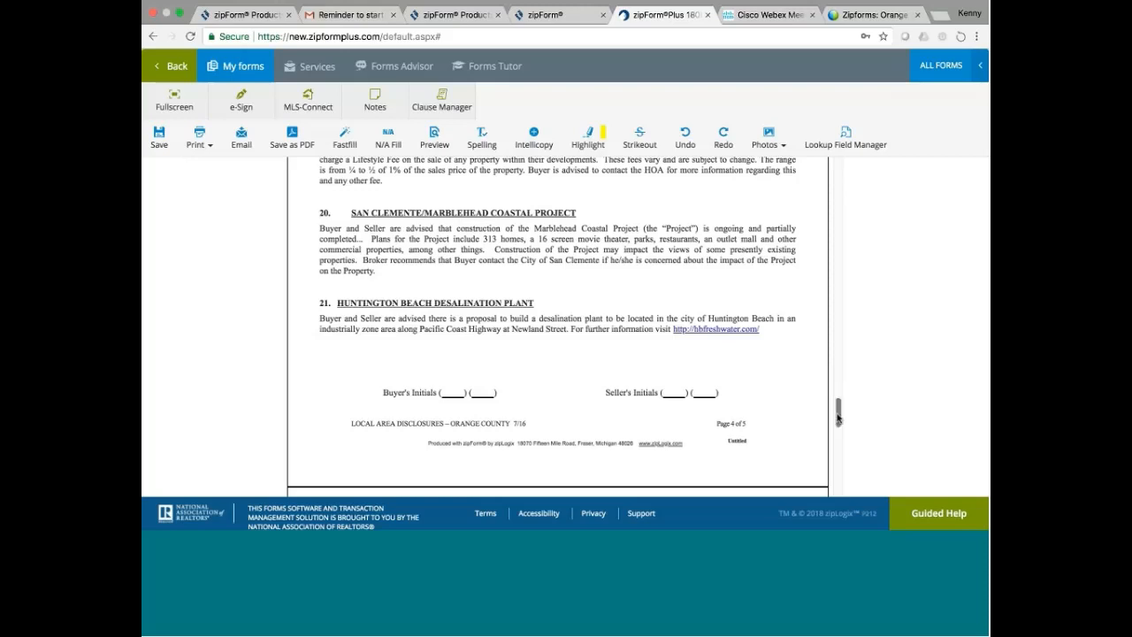
pyautogui.scroll(-3)
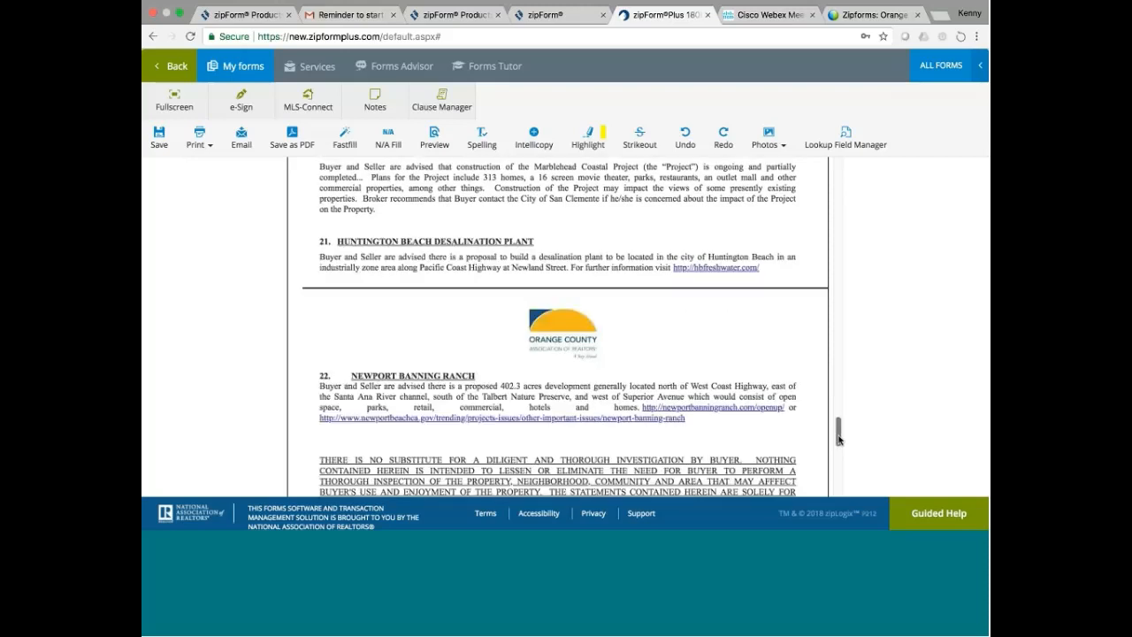
pyautogui.scroll(-3)
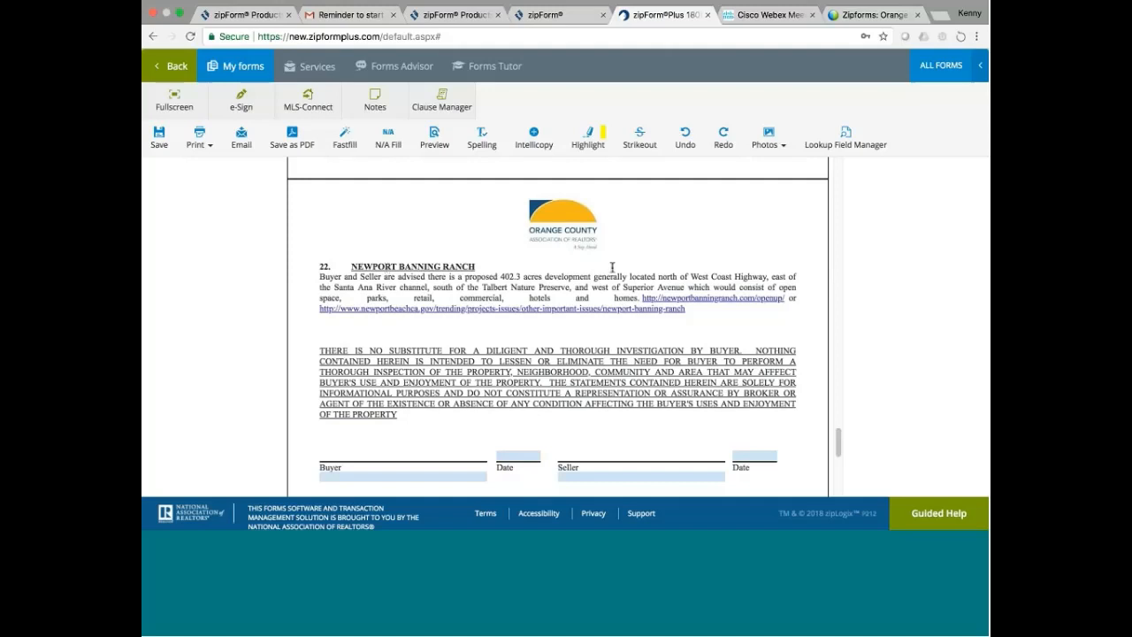
pyautogui.moveTo(779, 391)
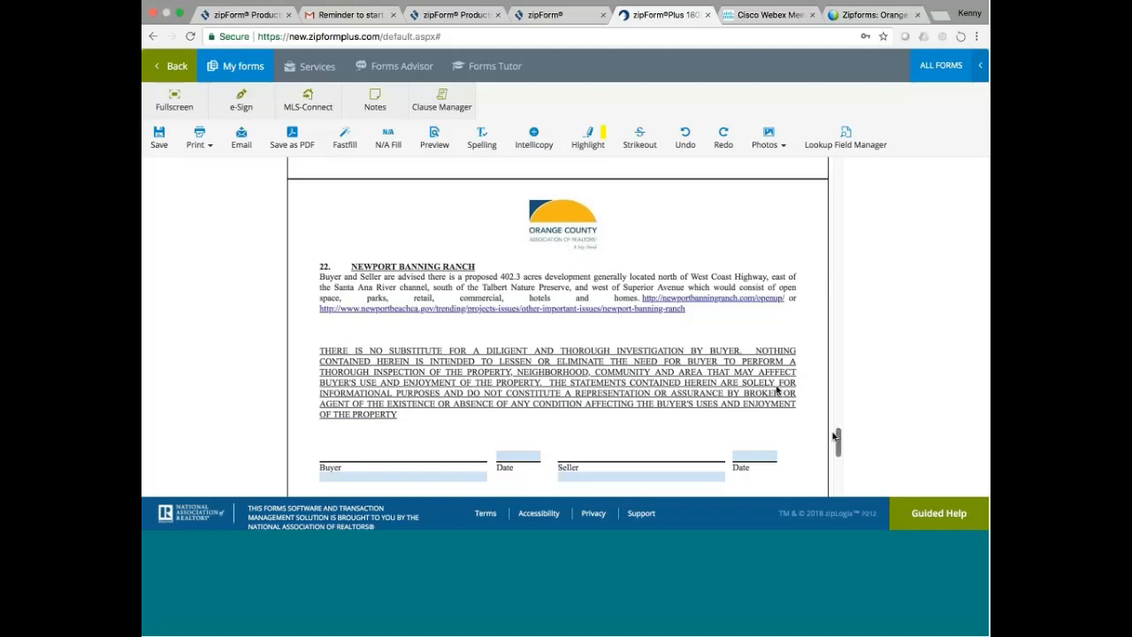
pyautogui.scroll(-3)
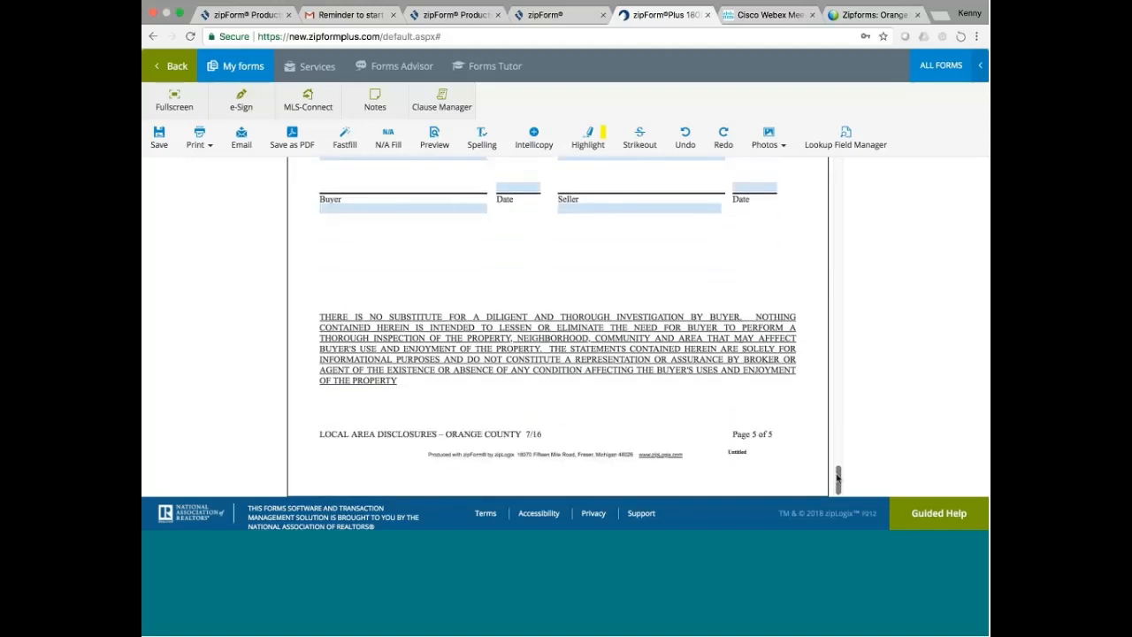
pyautogui.scroll(-3)
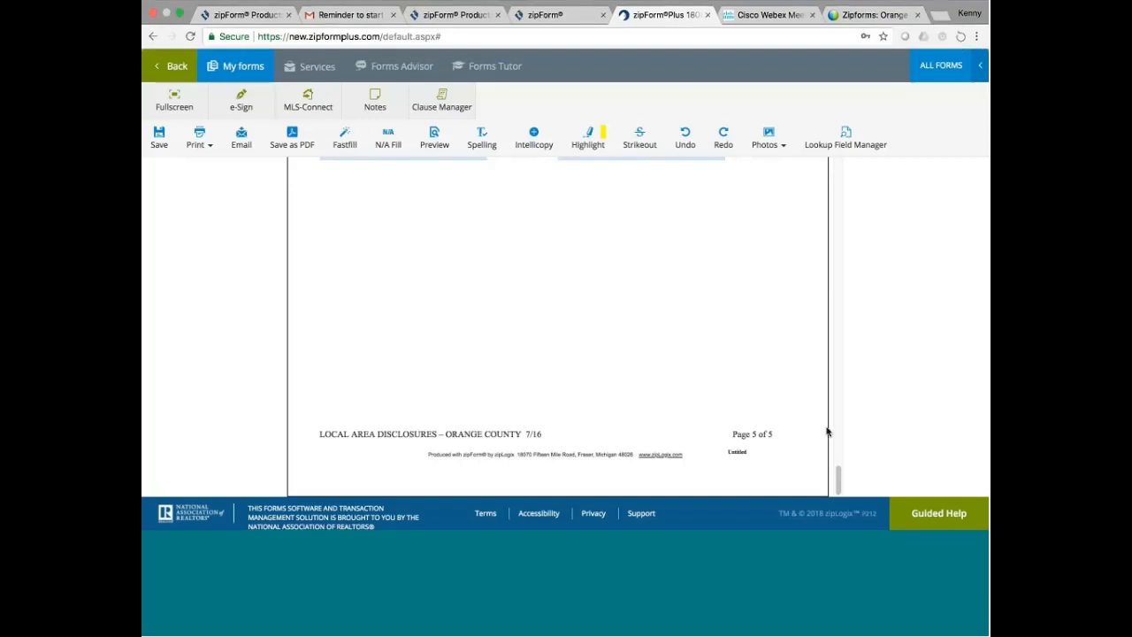